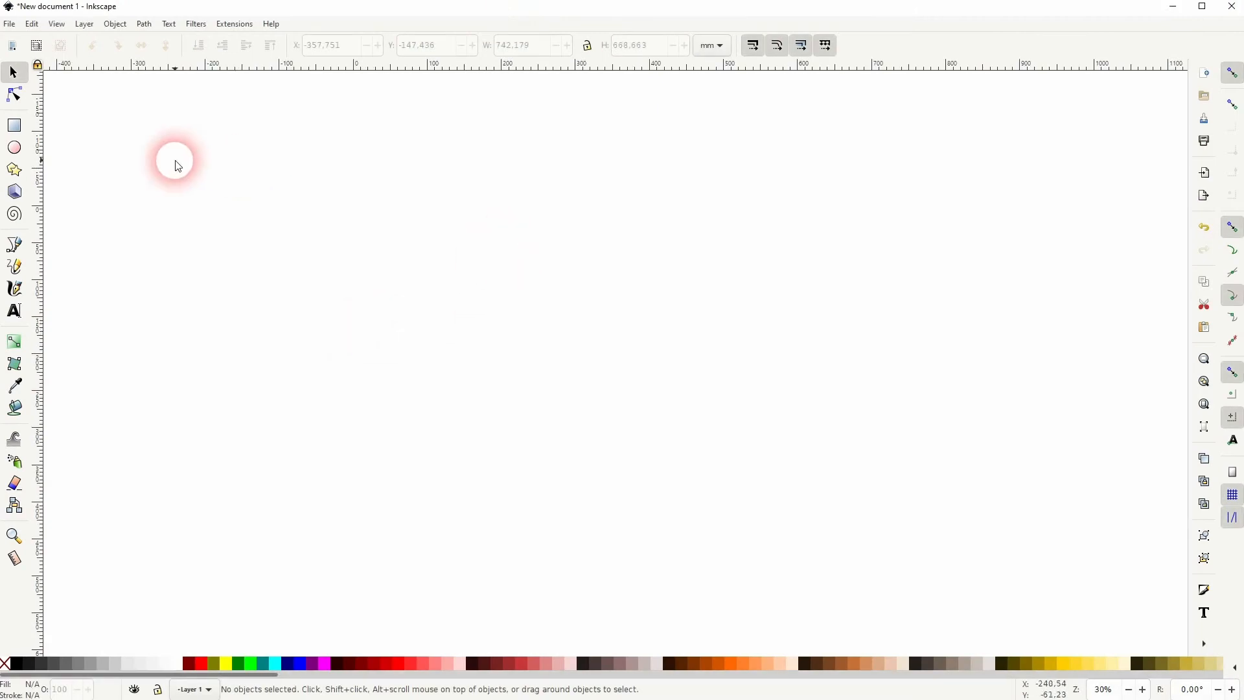
Step: Draw a black rectangle on the left of the page and resize it to 300 × 100 px
left_click(14, 125)
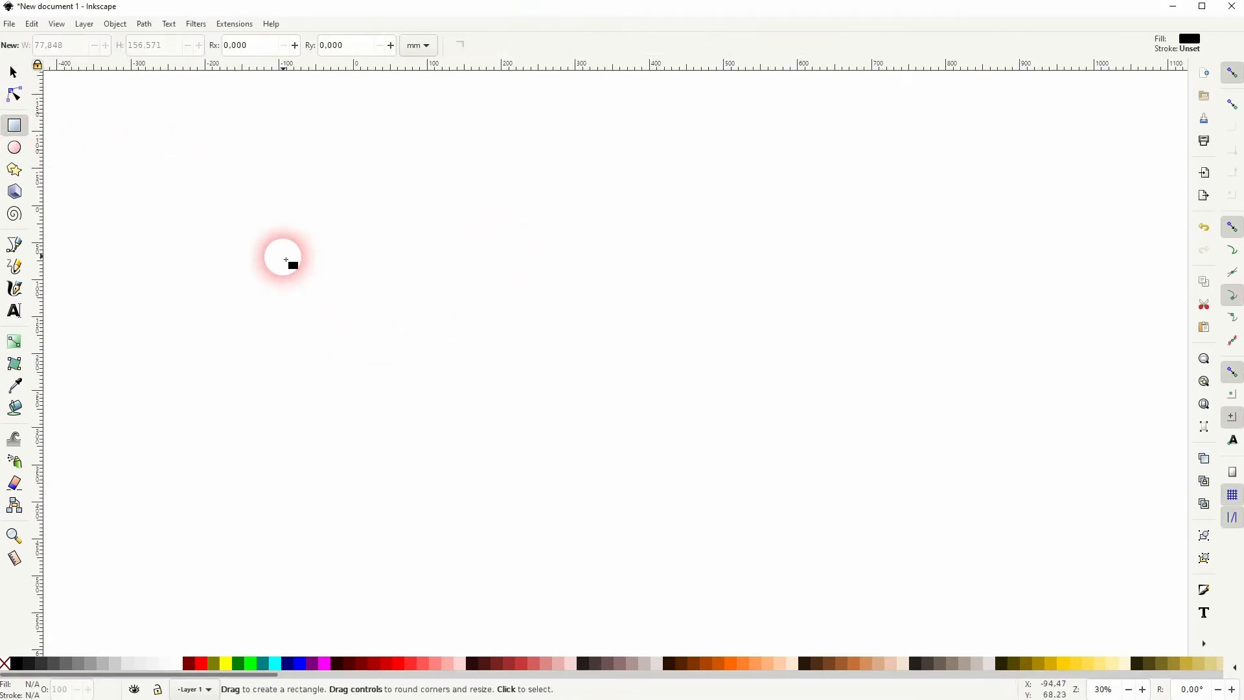
left_click_drag(282, 258, 346, 366)
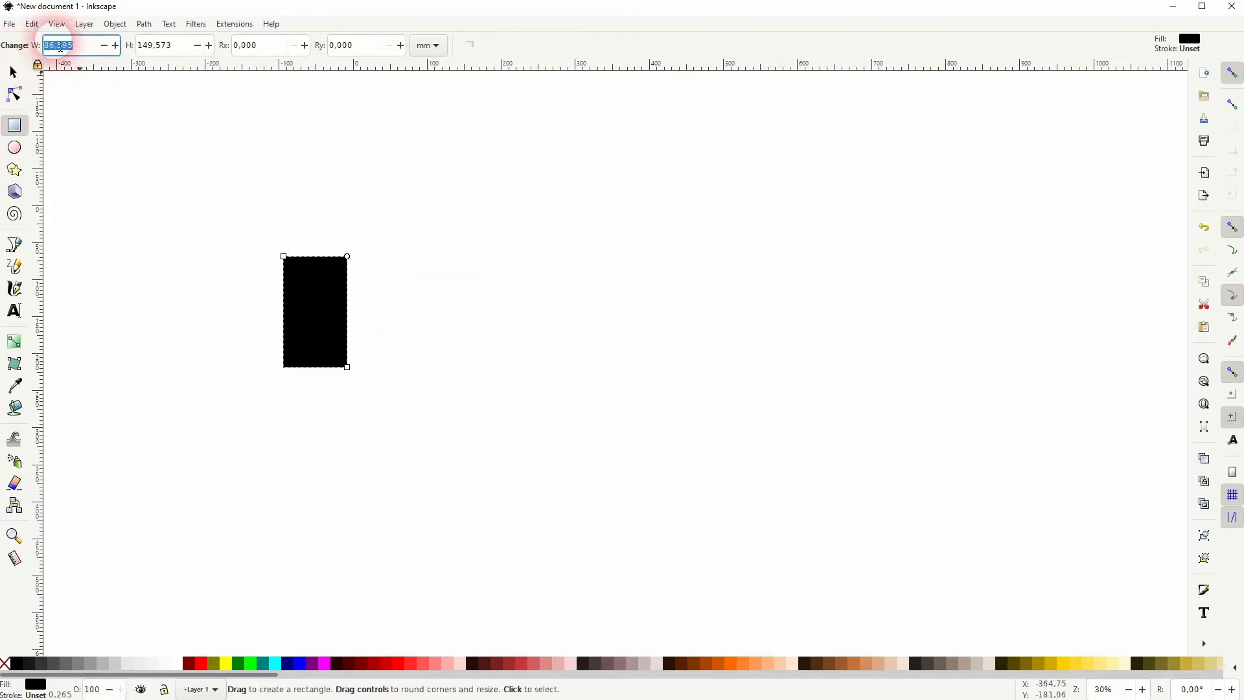
left_click(13, 72)
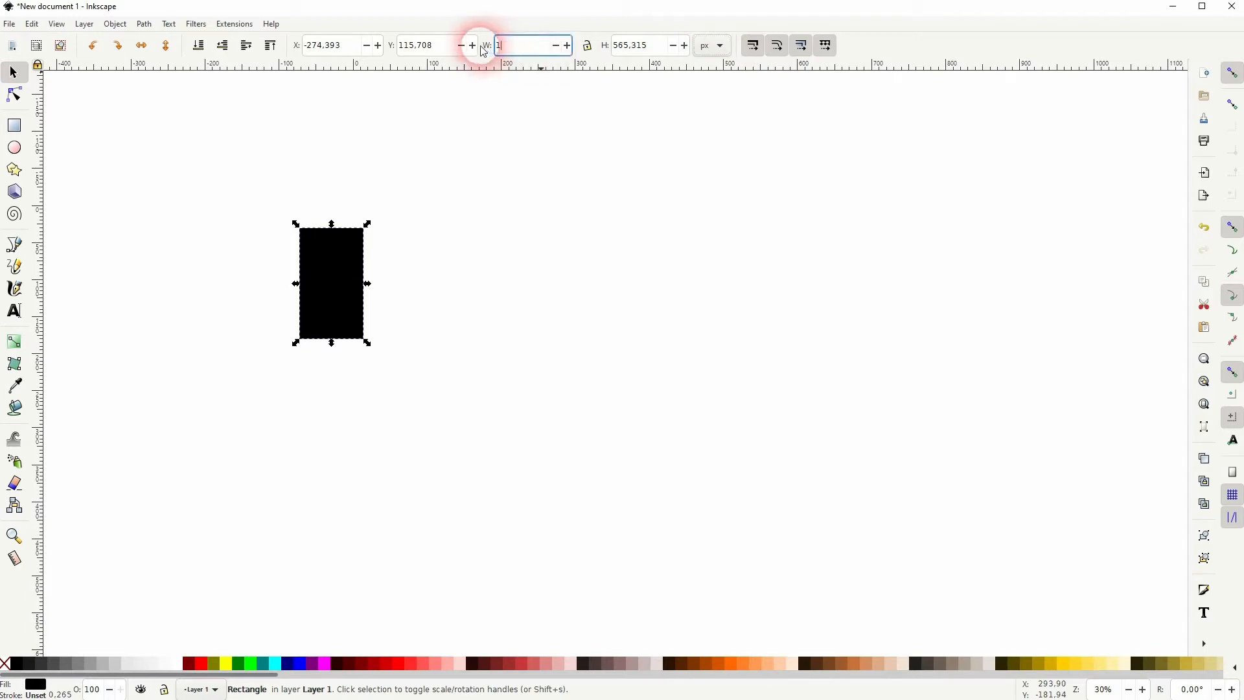
type("100.000")
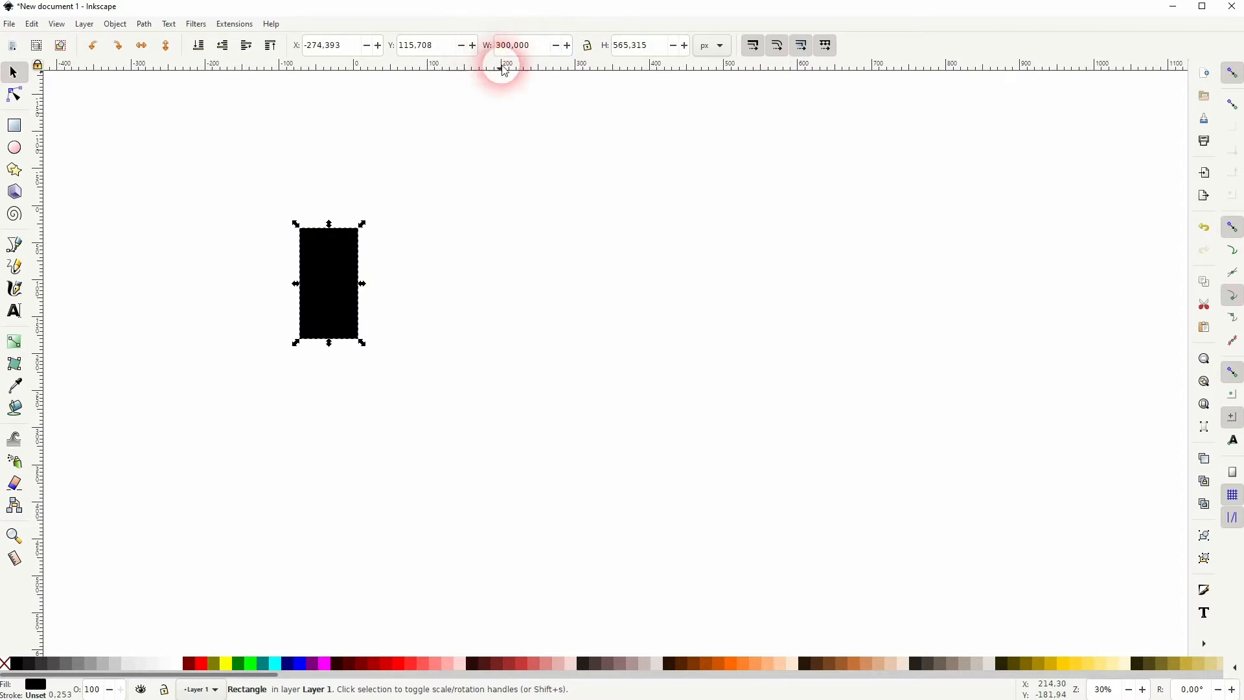
left_click(635, 45)
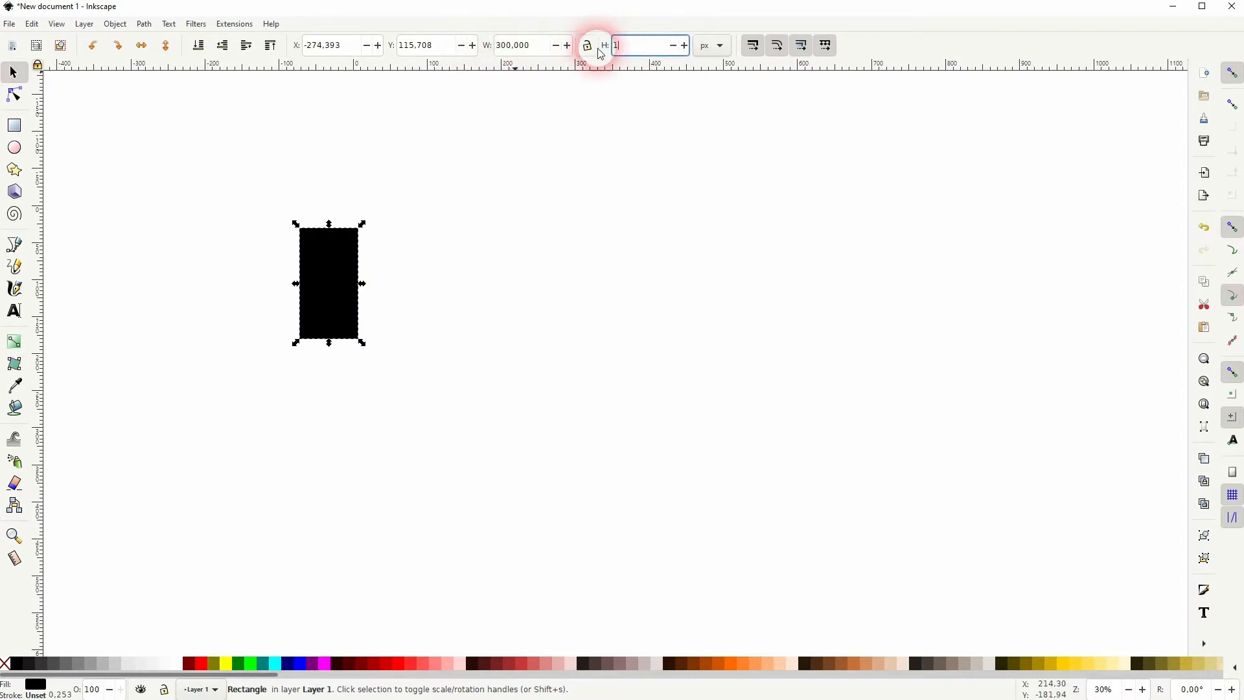
key("Return")
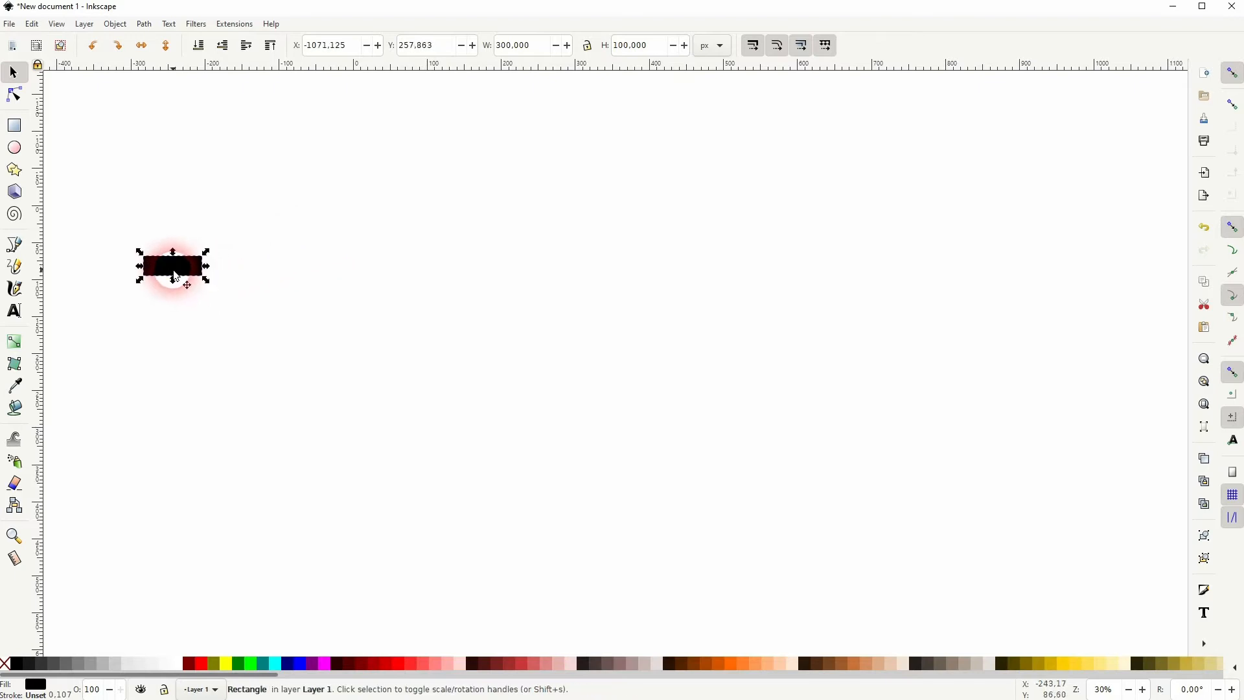
Step: Place copied bars in a row, set one to 657 px tall, and move a copy right
left_click_drag(172, 266, 272, 265)
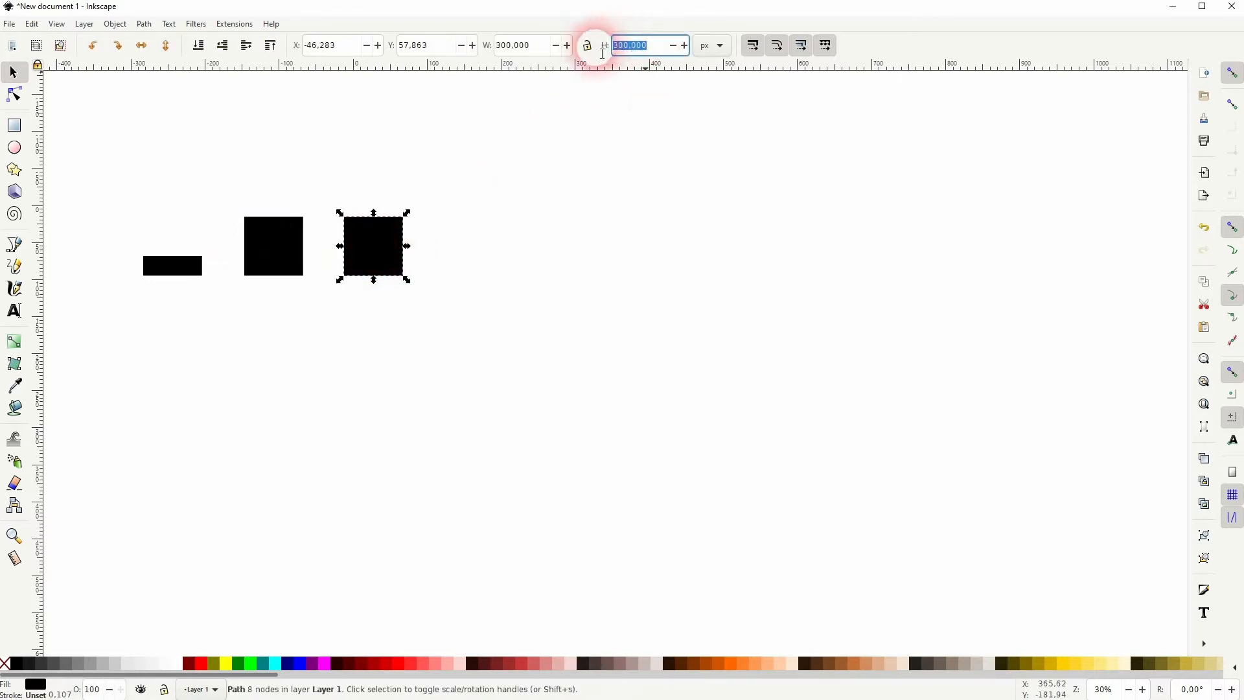
type("657")
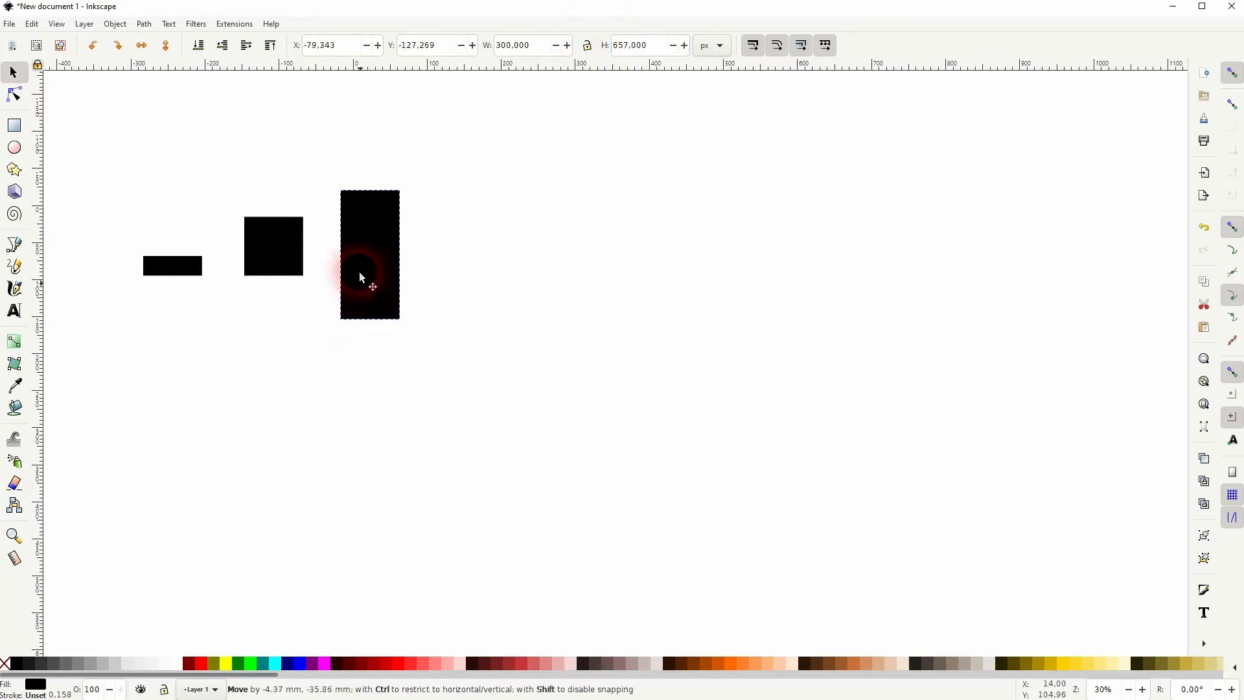
left_click_drag(369, 285, 383, 227)
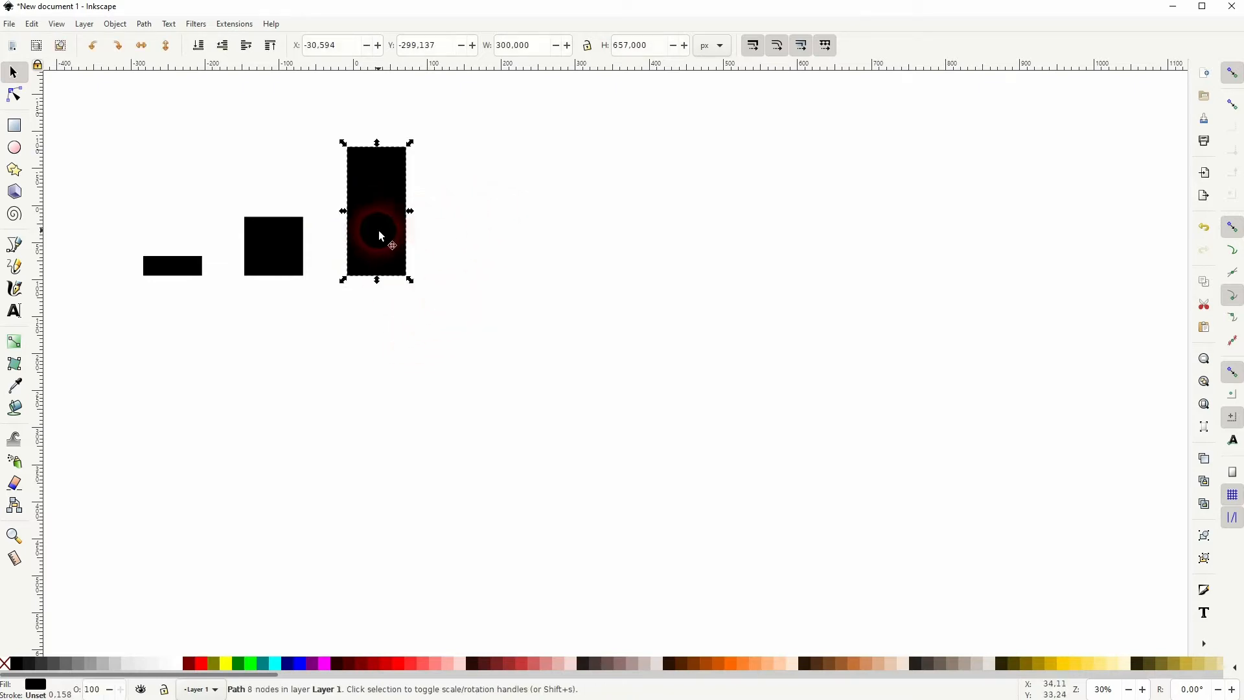
left_click_drag(377, 212, 643, 202)
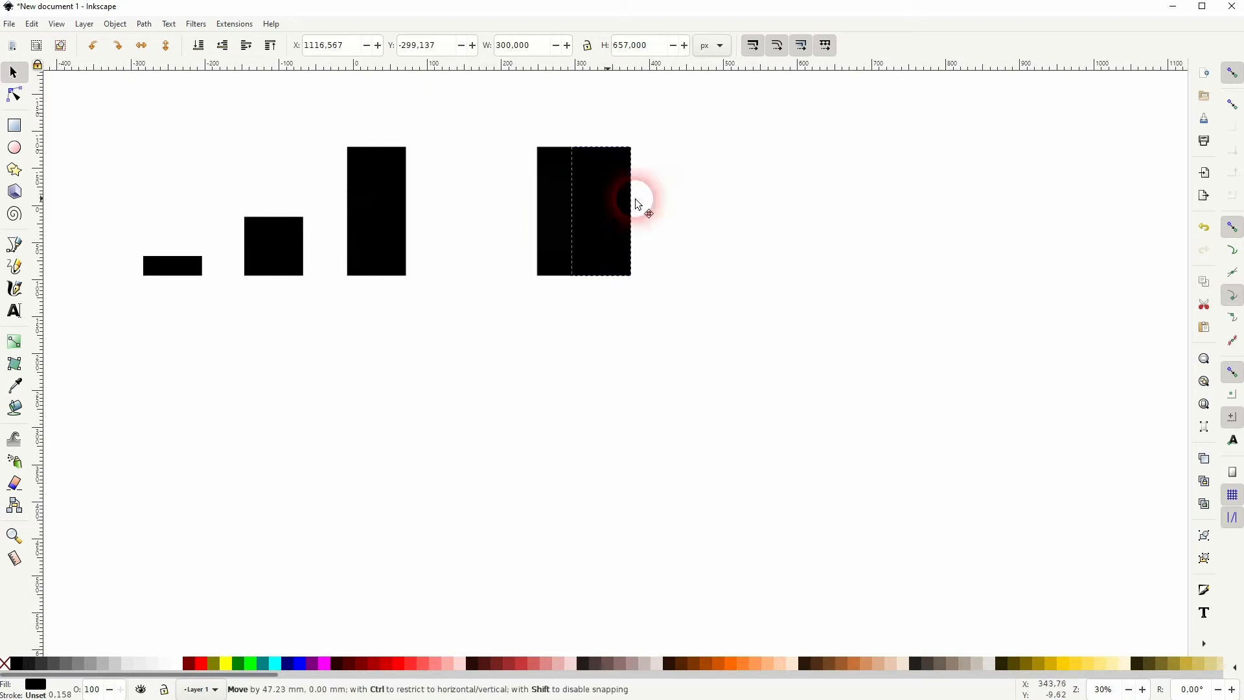
Step: Fill the rightmost tall bar green and the other tall copy red
left_click(247, 664)
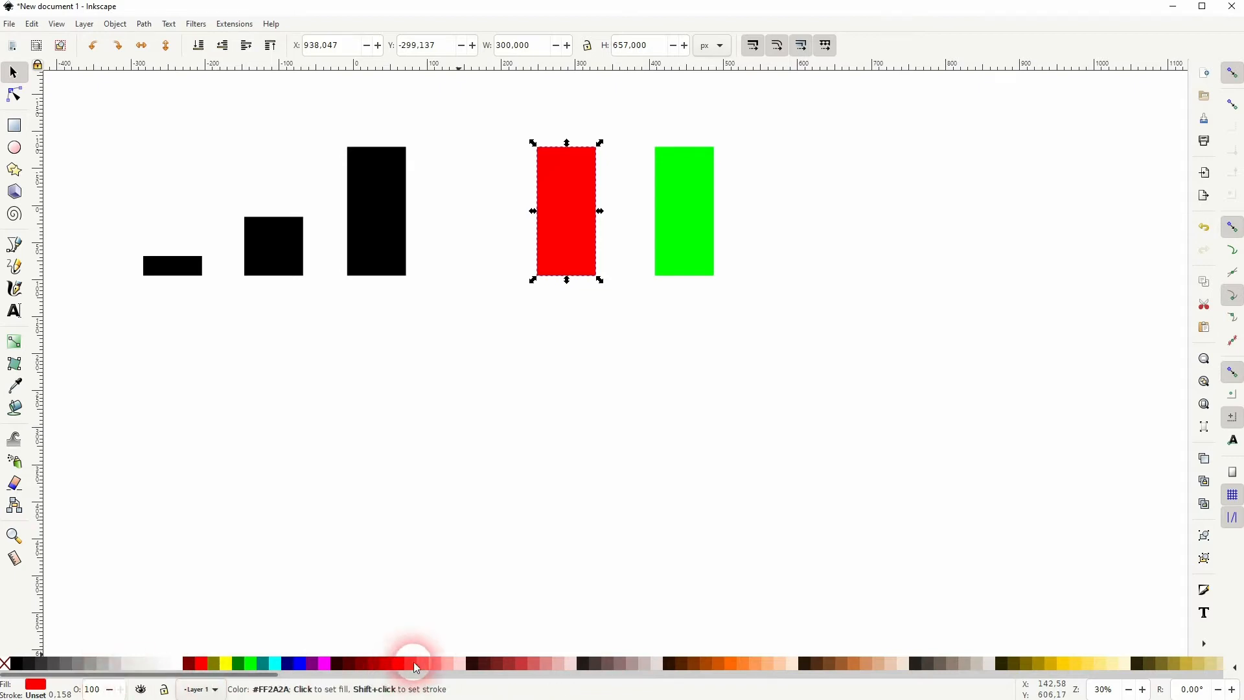
left_click(257, 664)
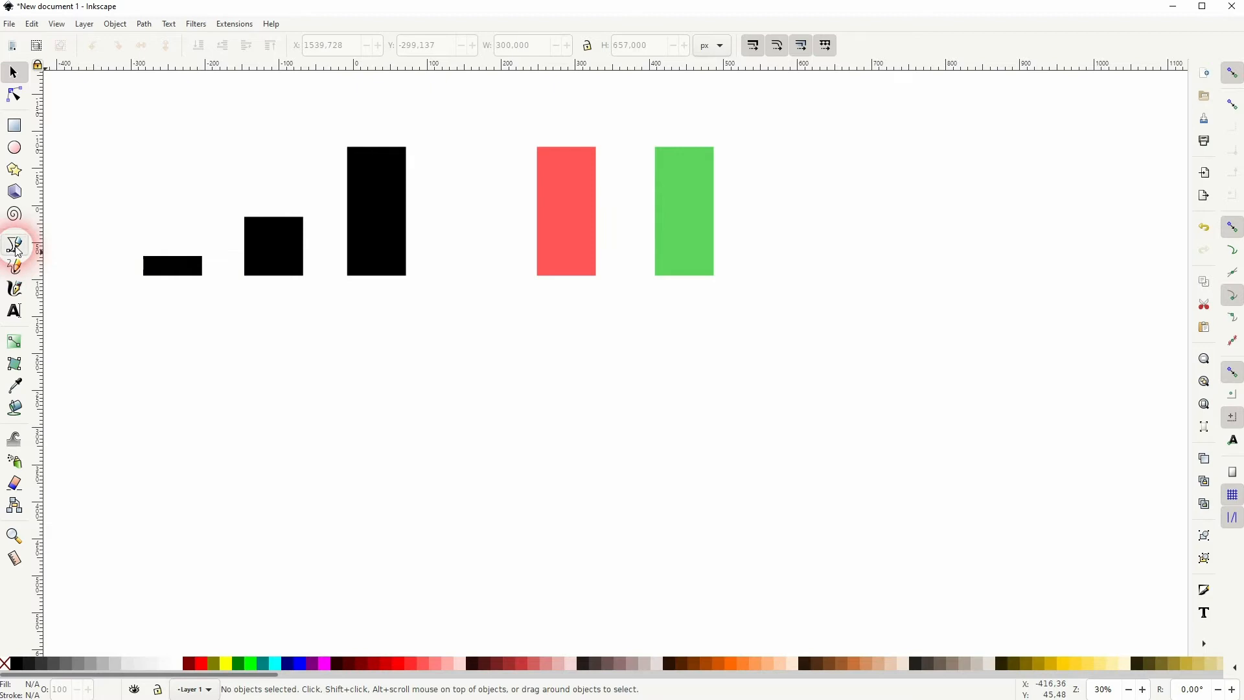
Step: Draw a straight vertical line, set its height to 300 px, and place it below the flat bar
left_click(15, 244)
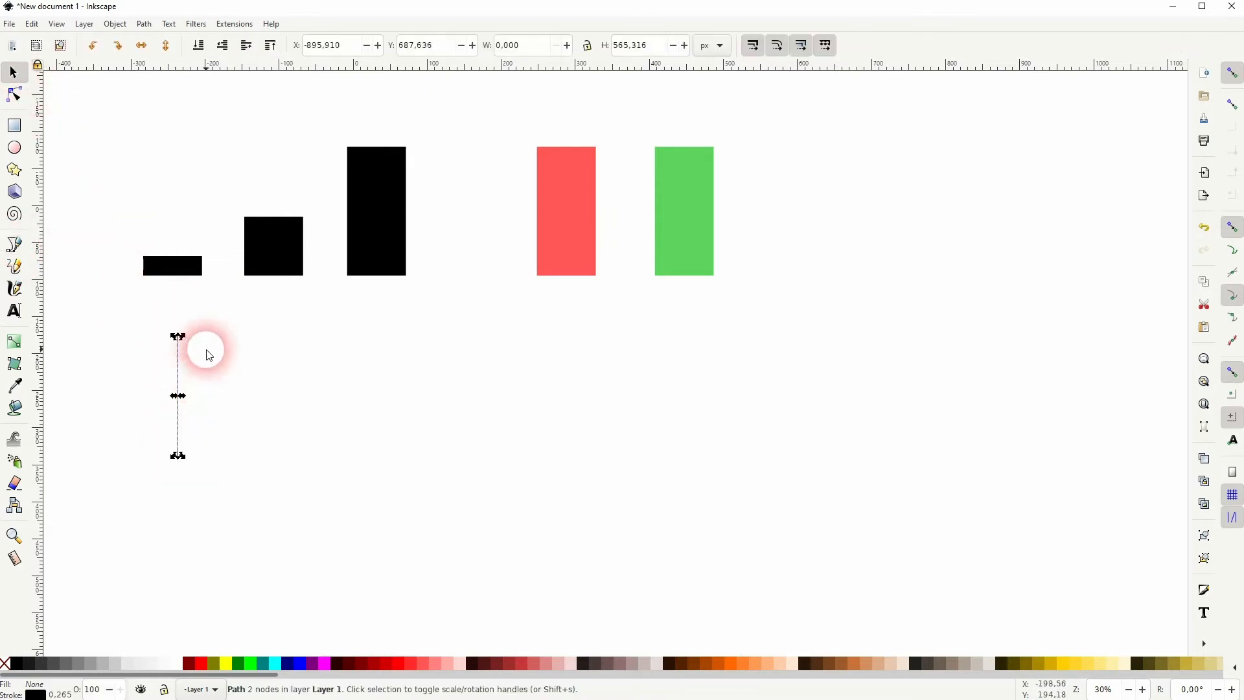
left_click(635, 46)
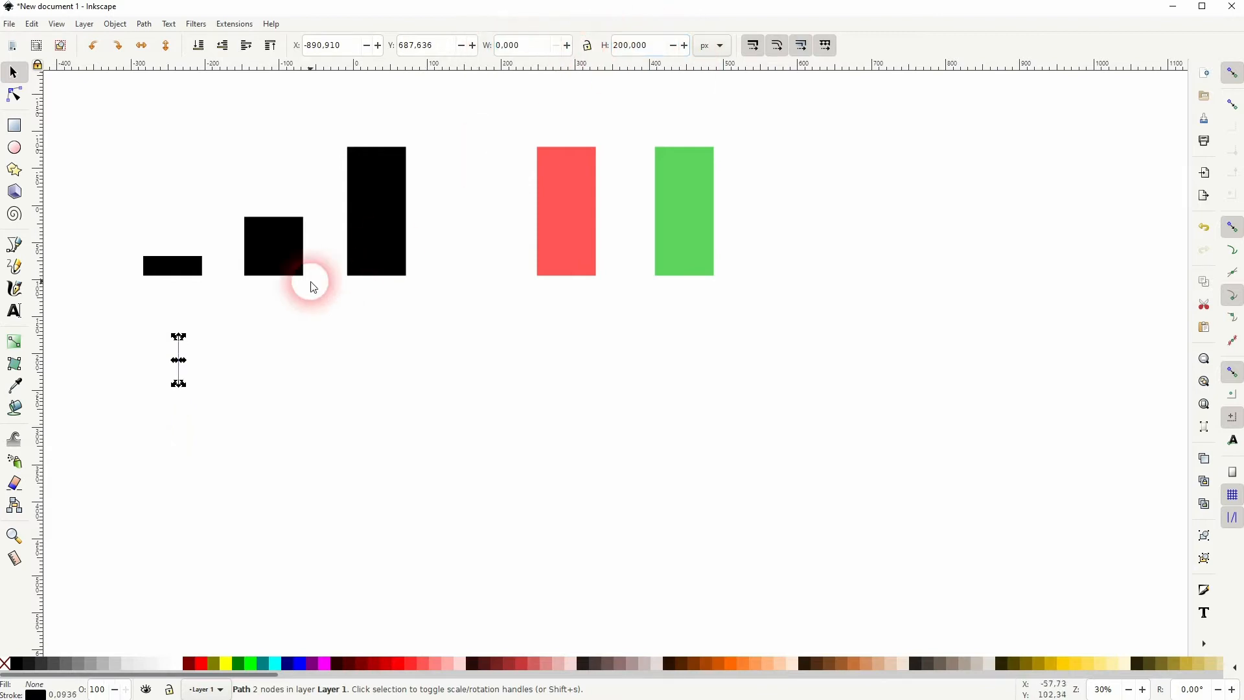
left_click(631, 45)
type("300.000")
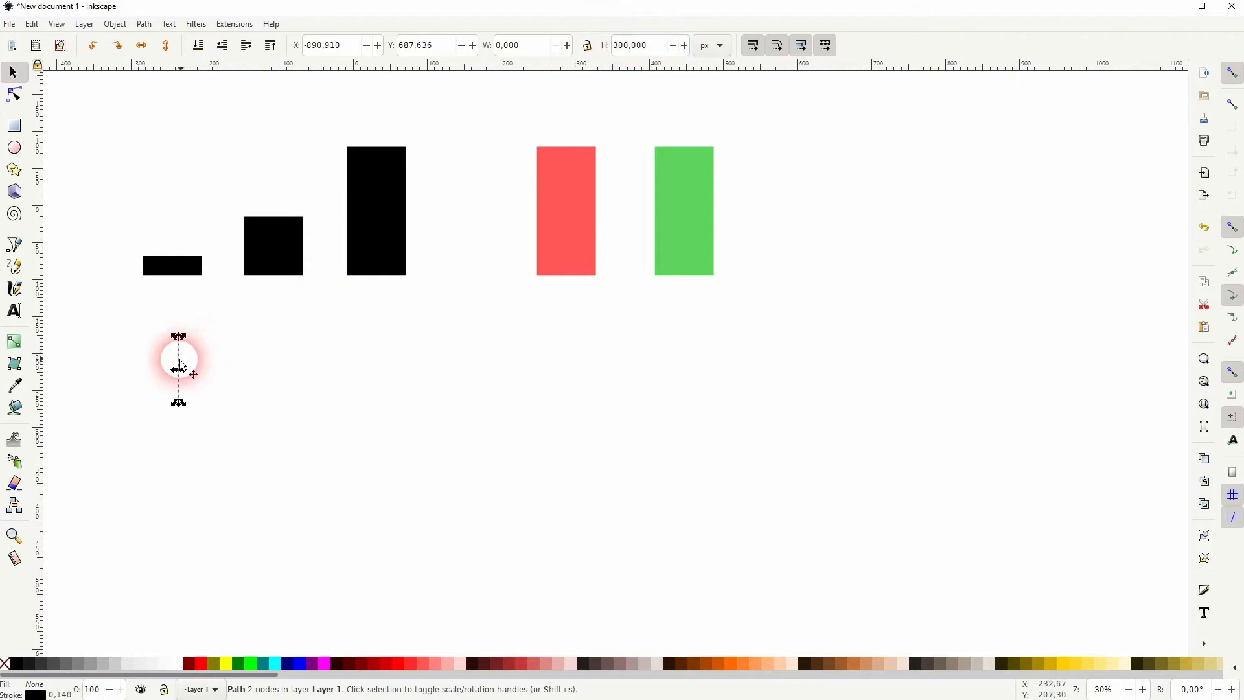
left_click_drag(178, 364, 173, 369)
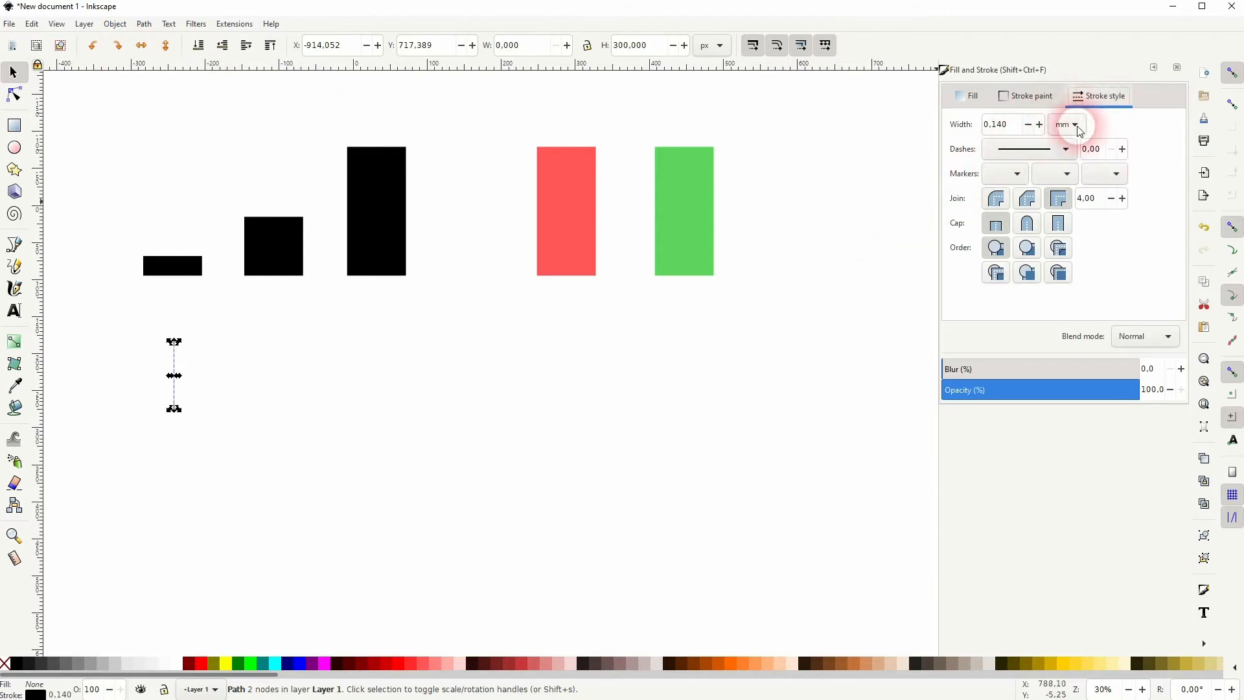
Step: Thicken the first line's stroke to 15 px and deselect to check it
left_click(1067, 124)
type("5.000")
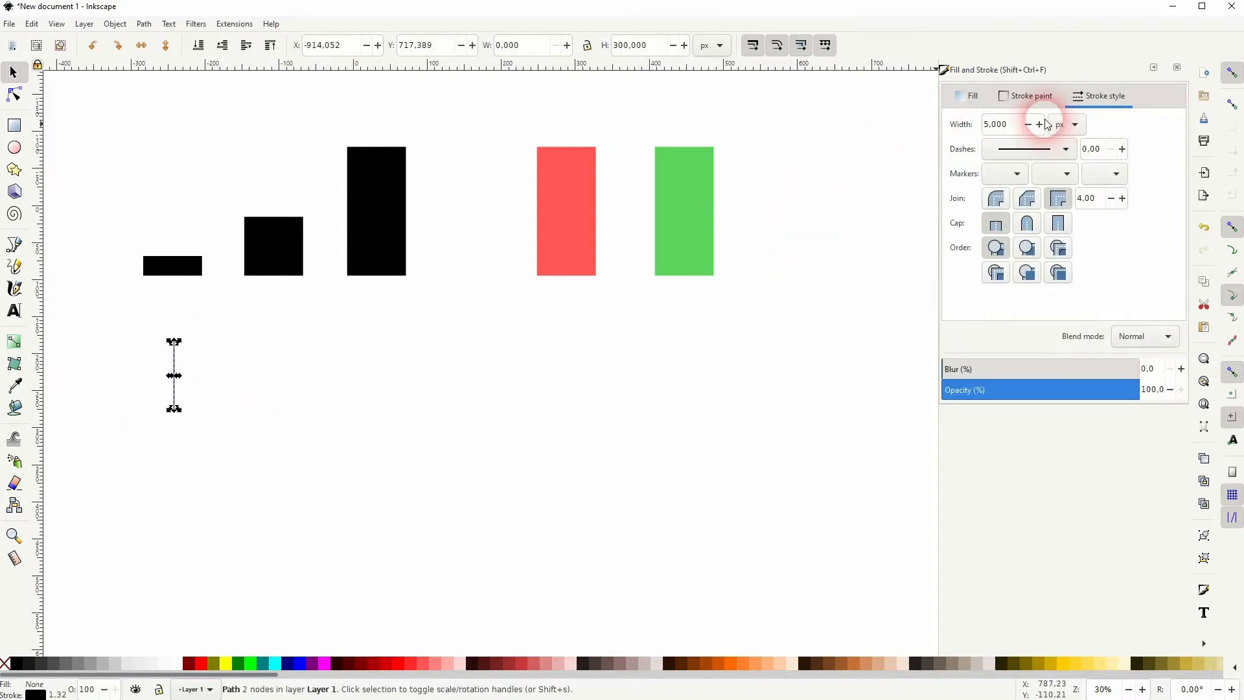
left_click(1037, 125)
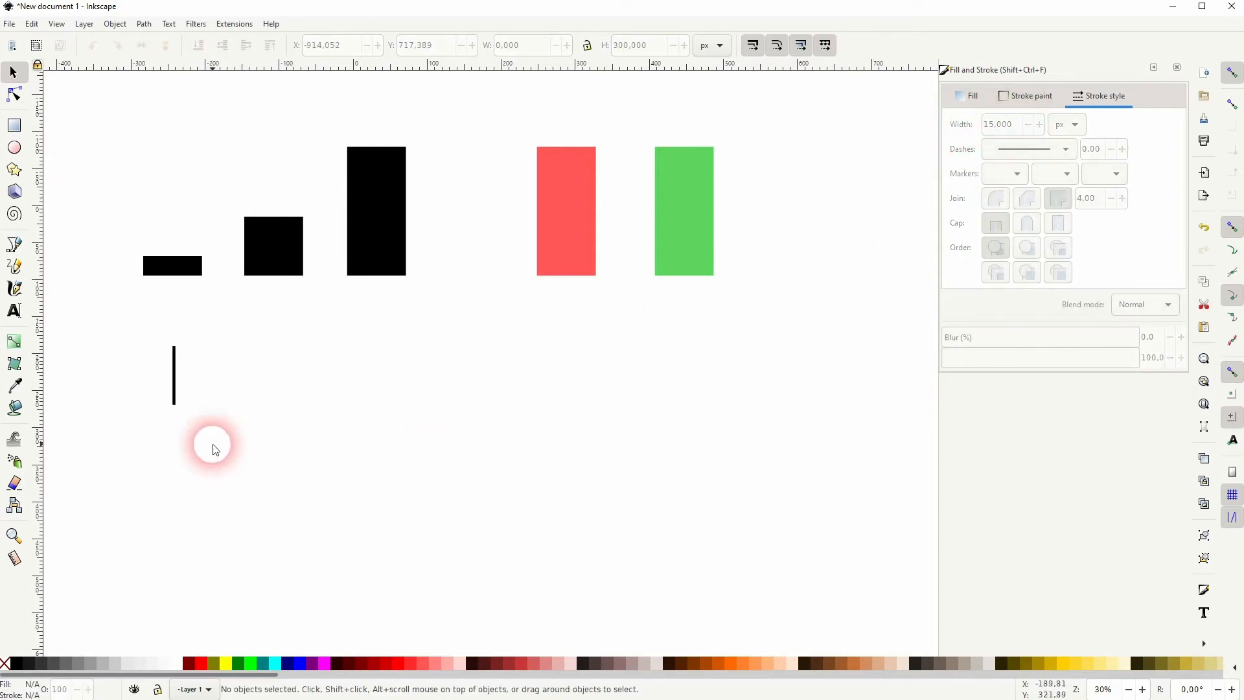
left_click(174, 378)
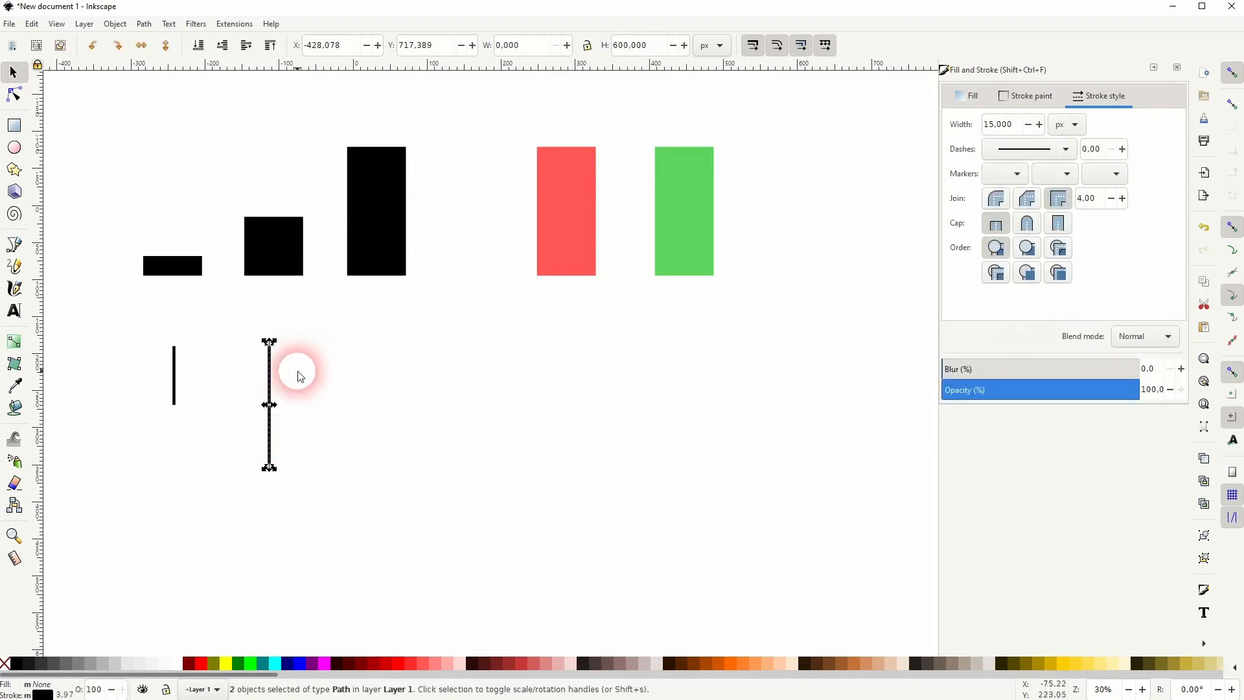
mouse_move(1013, 87)
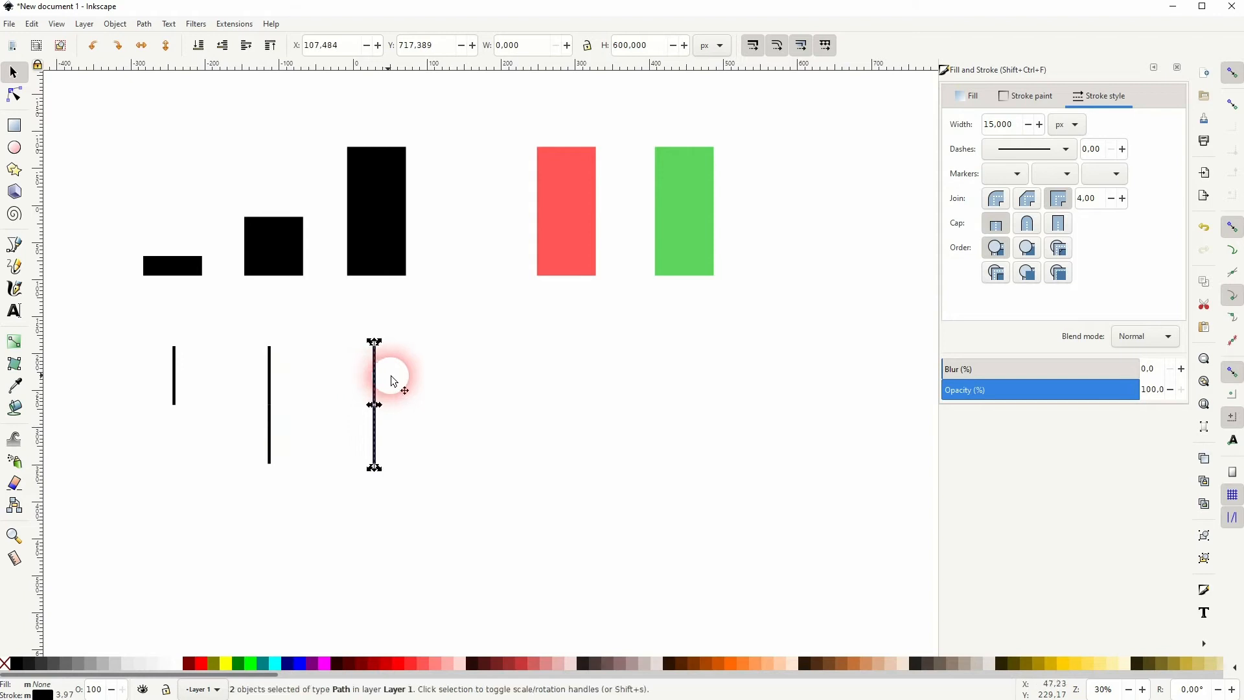
Step: Set the third line's height to 800 px with a 15 px stroke width
left_click(631, 45)
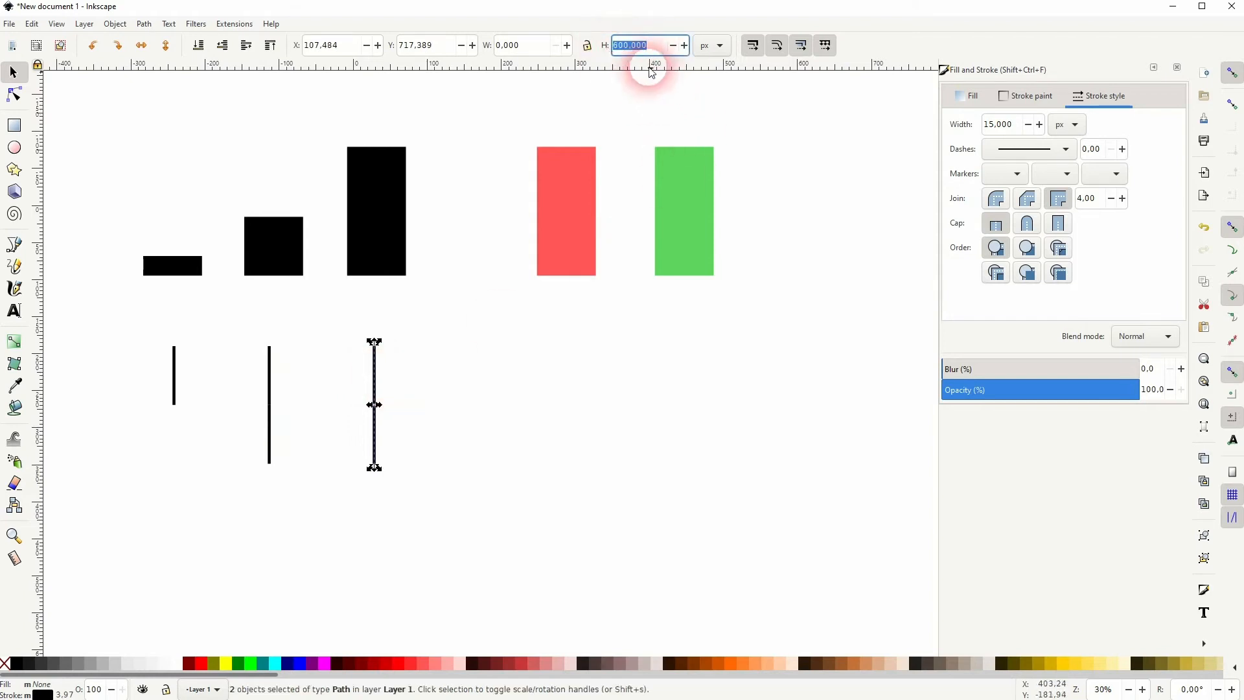
type("80")
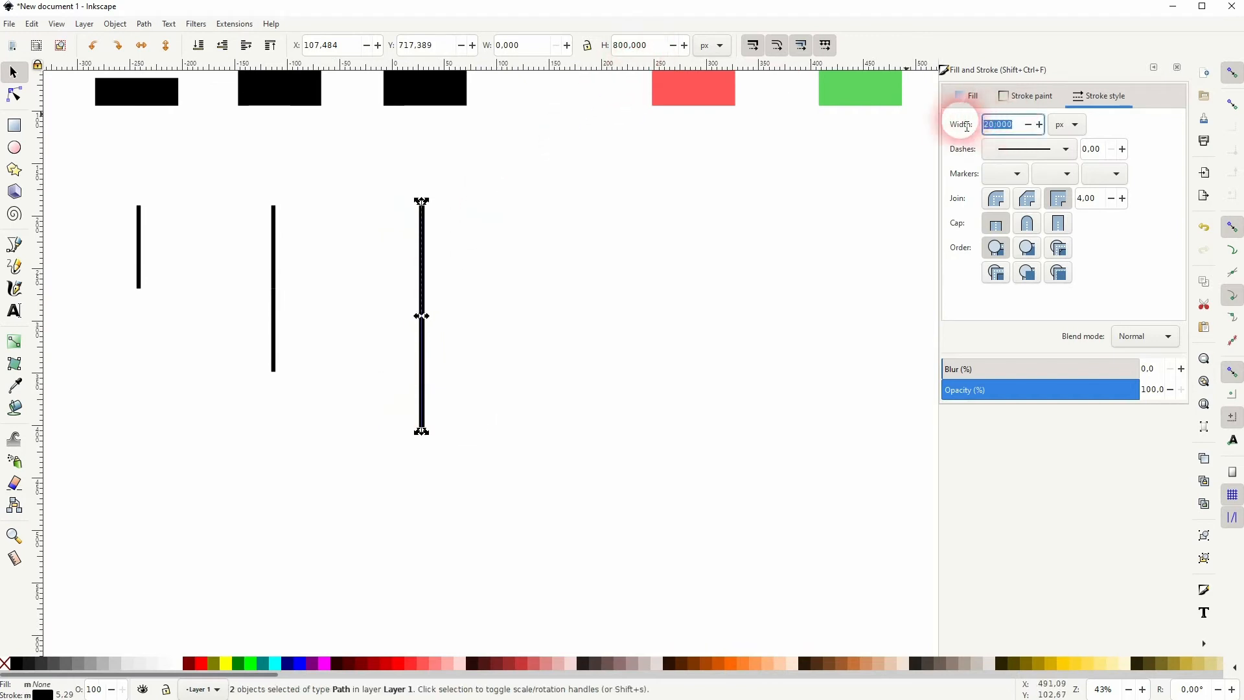
type("15.000")
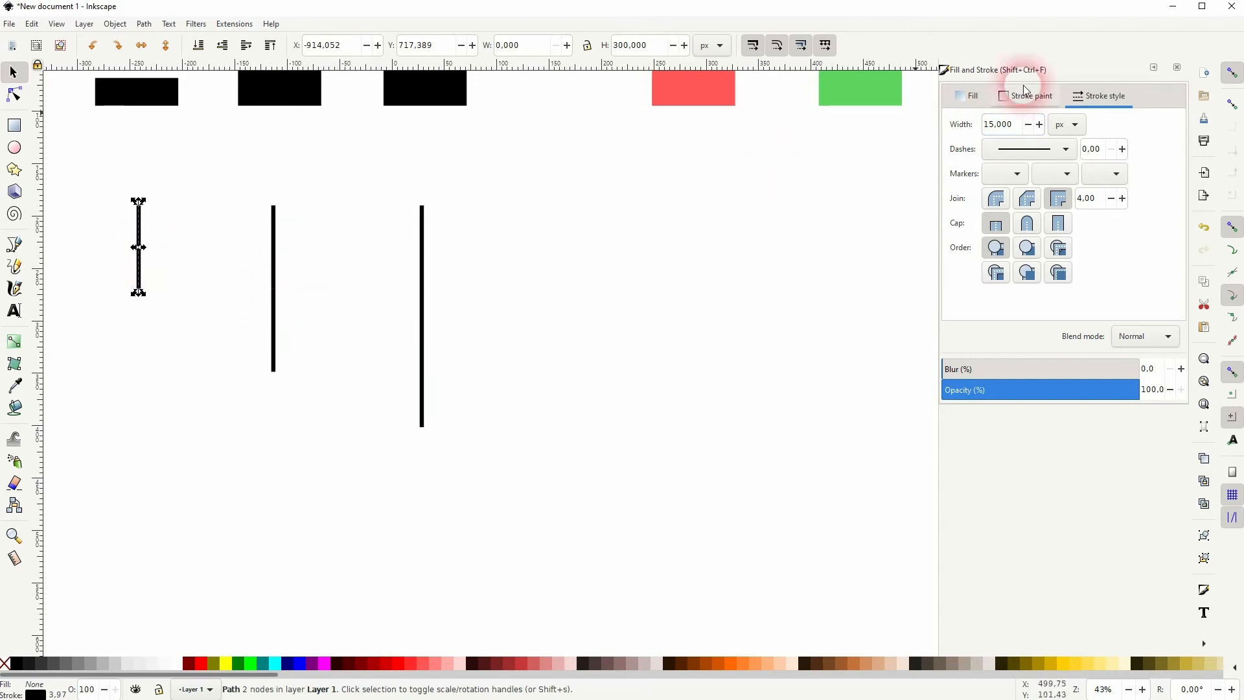
Step: Select the red bar and drag it further down the page
left_click(614, 332)
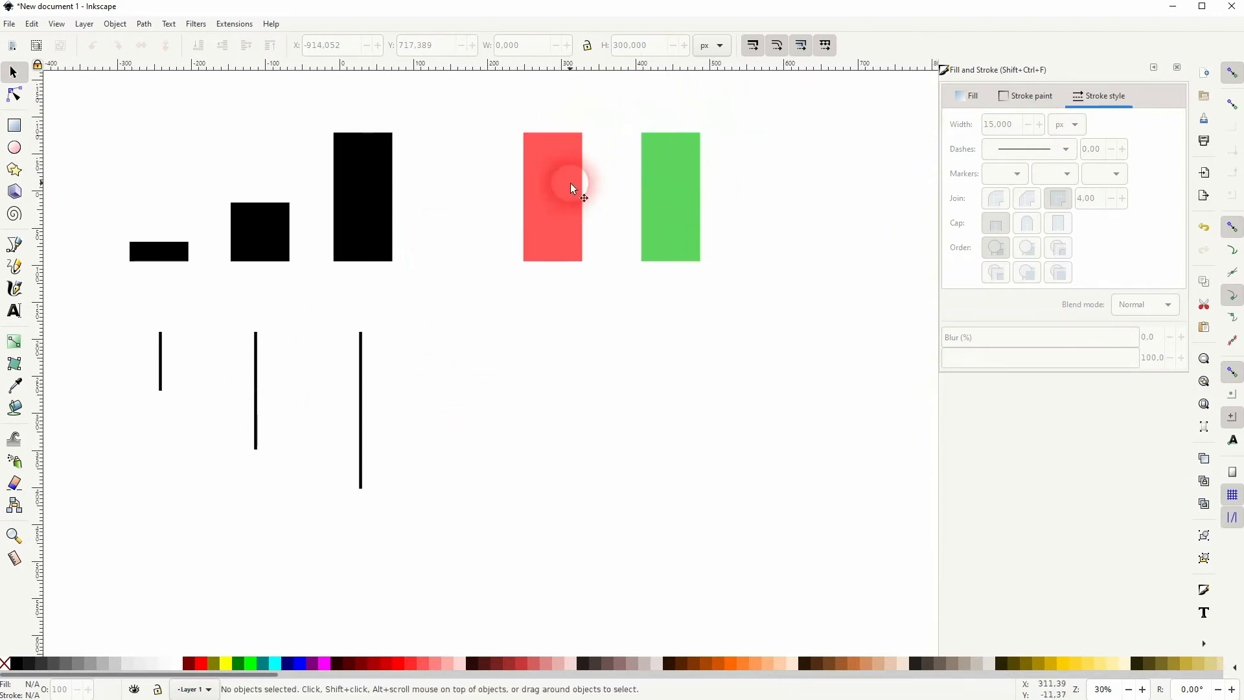
left_click_drag(553, 197, 546, 349)
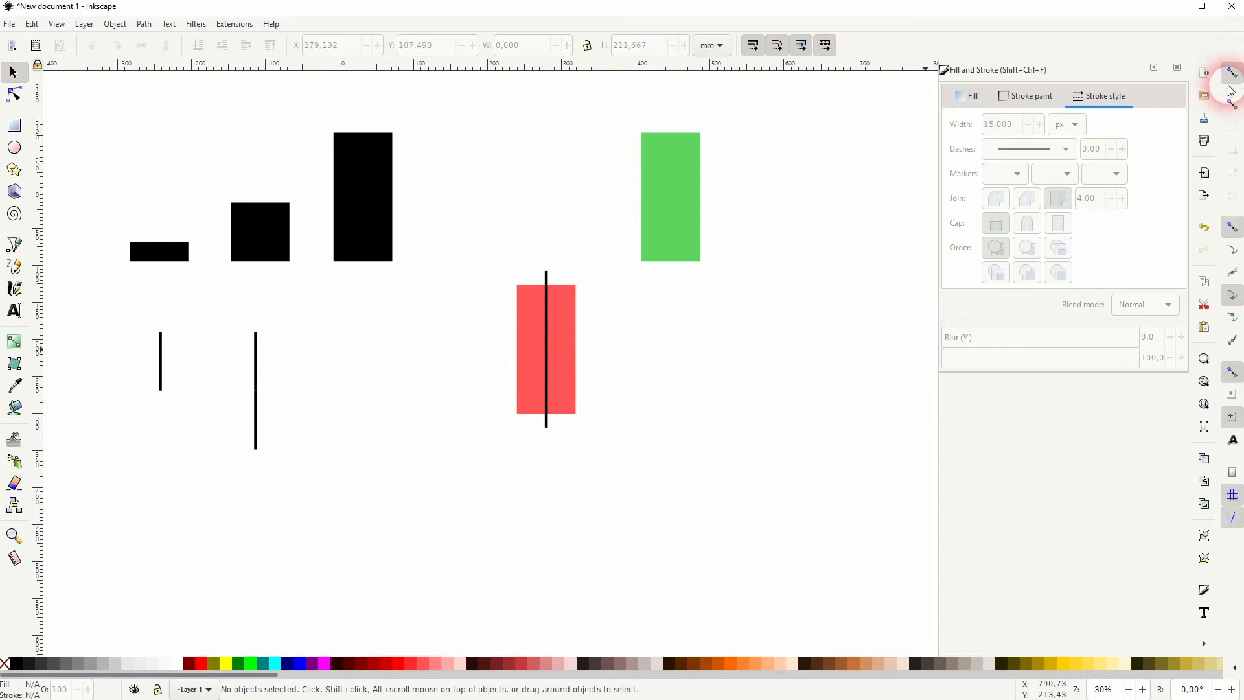
mouse_move(1205, 442)
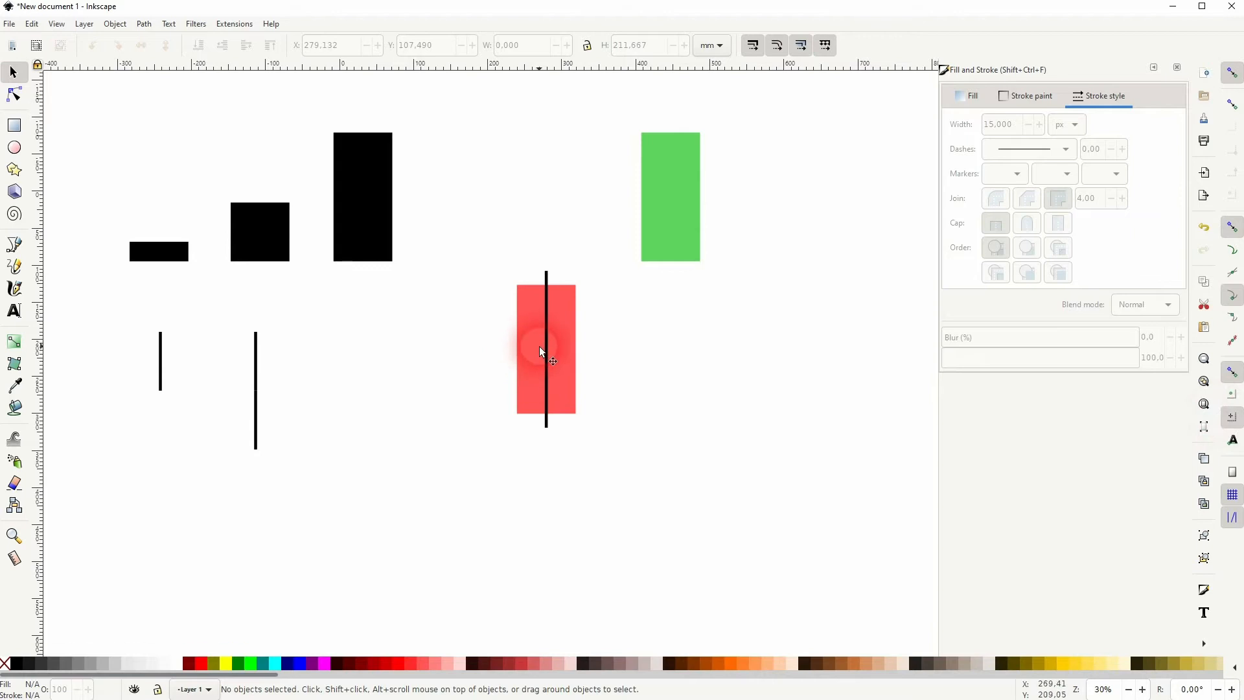
mouse_move(583, 383)
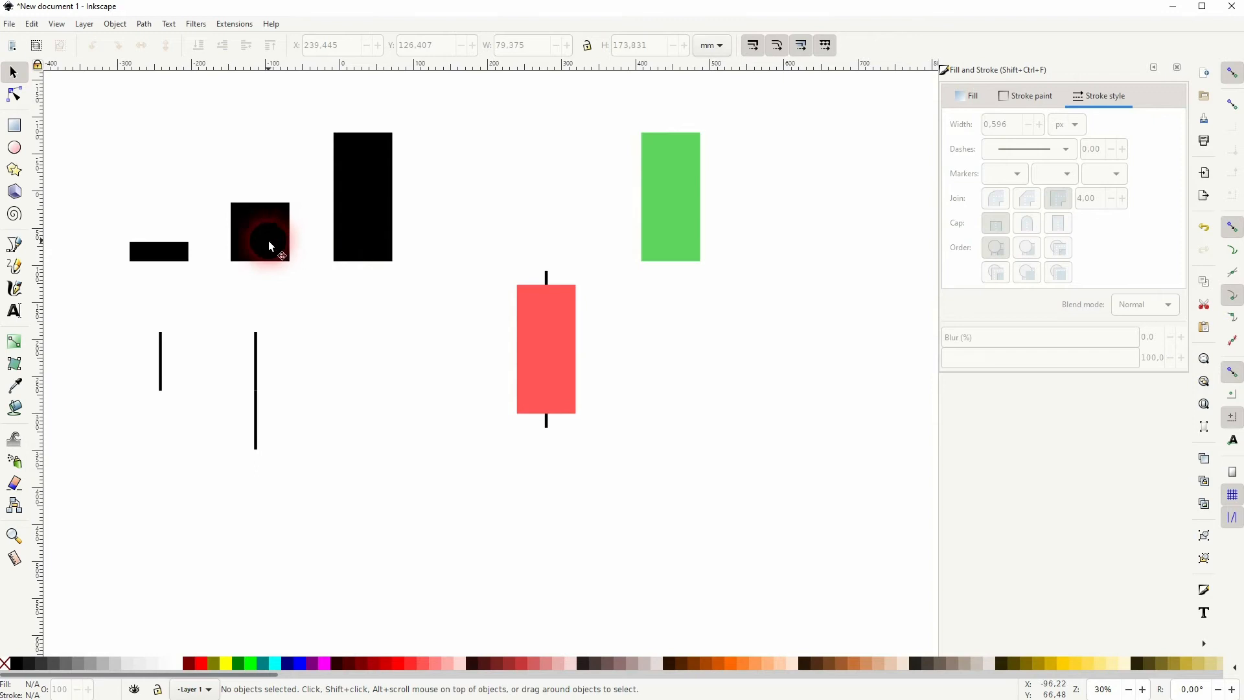
mouse_move(244, 244)
type("300.000")
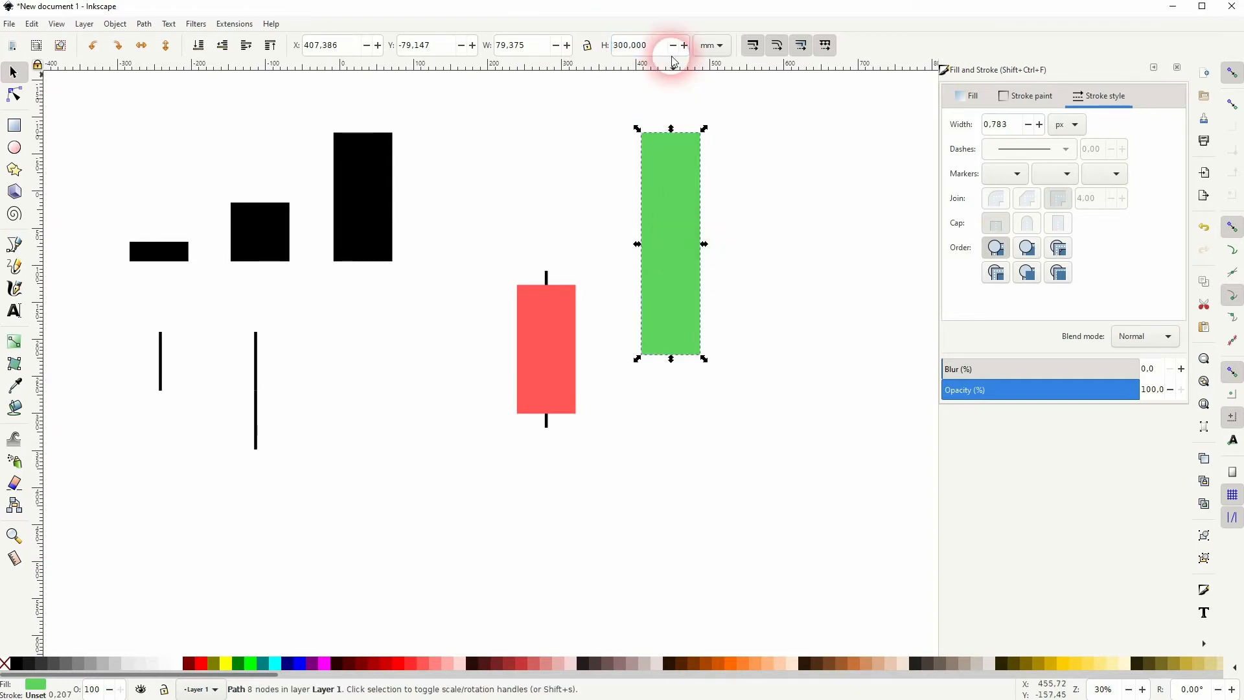
Step: Switch the toolbar size units to px and select the green bar's height value
left_click(717, 45)
type("30")
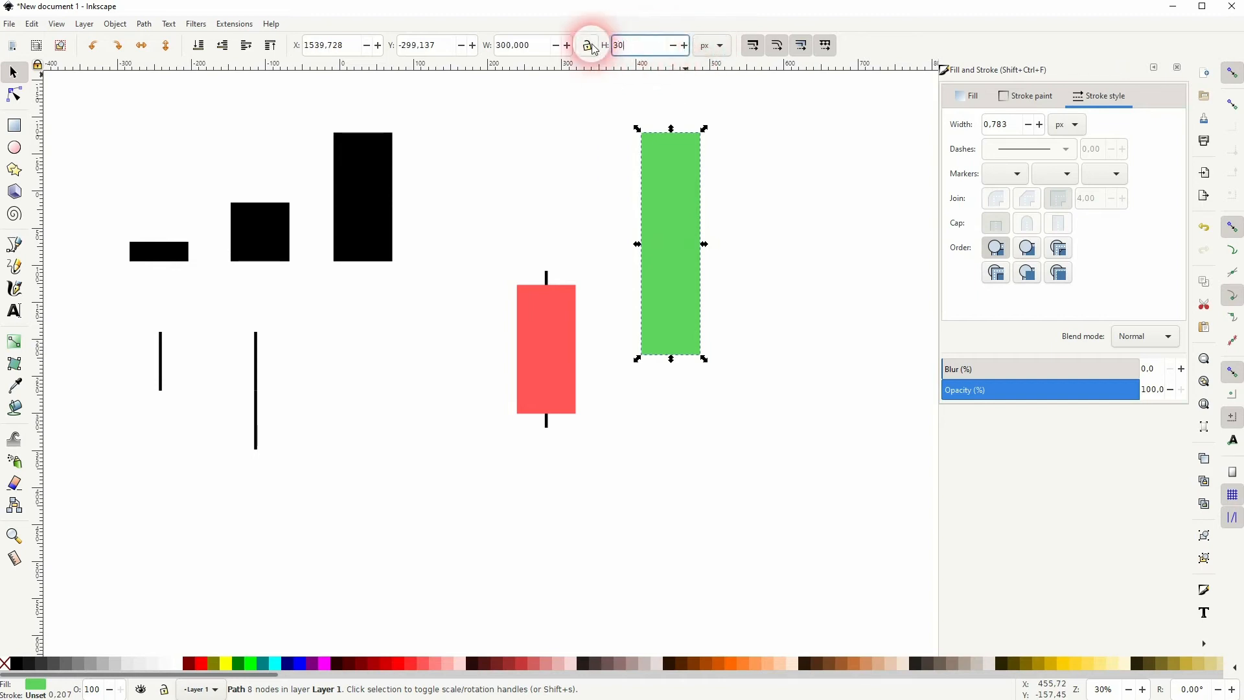
left_click_drag(670, 244, 417, 392)
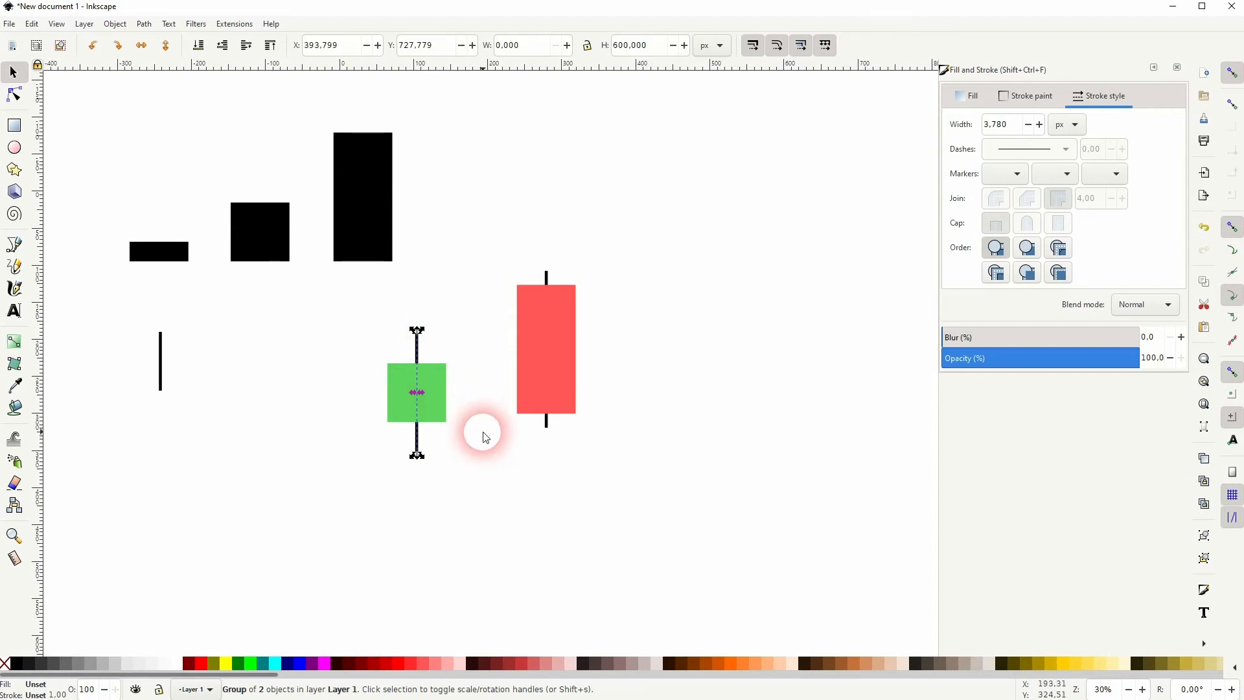
Step: Deselect the centred wick group on the green candle
left_click(389, 473)
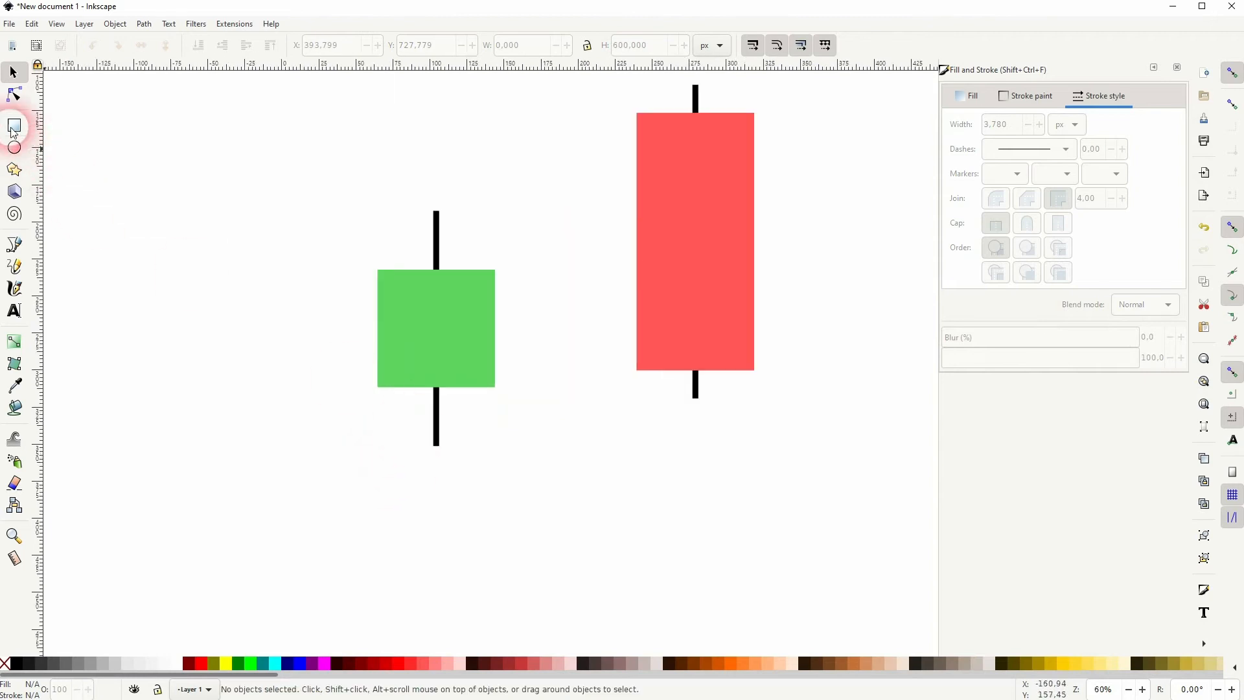
Step: Move the wick higher on the green body and slide the small black bar into its lower half
left_click(13, 127)
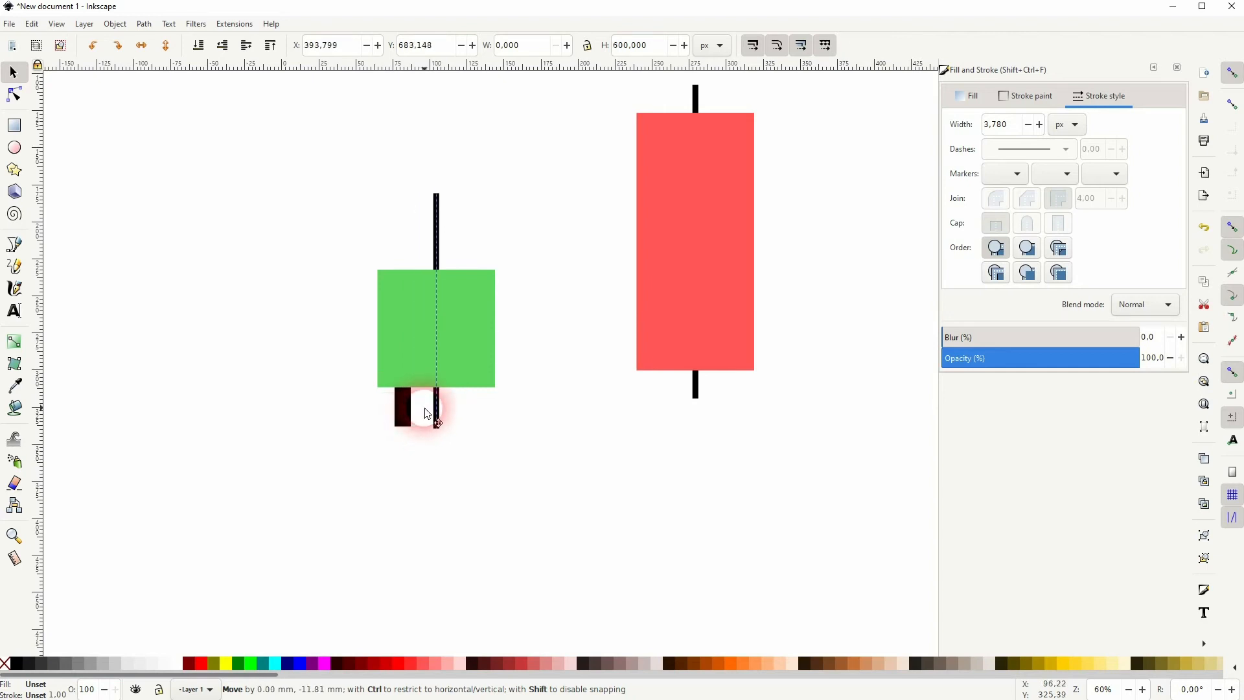
left_click_drag(434, 413, 410, 238)
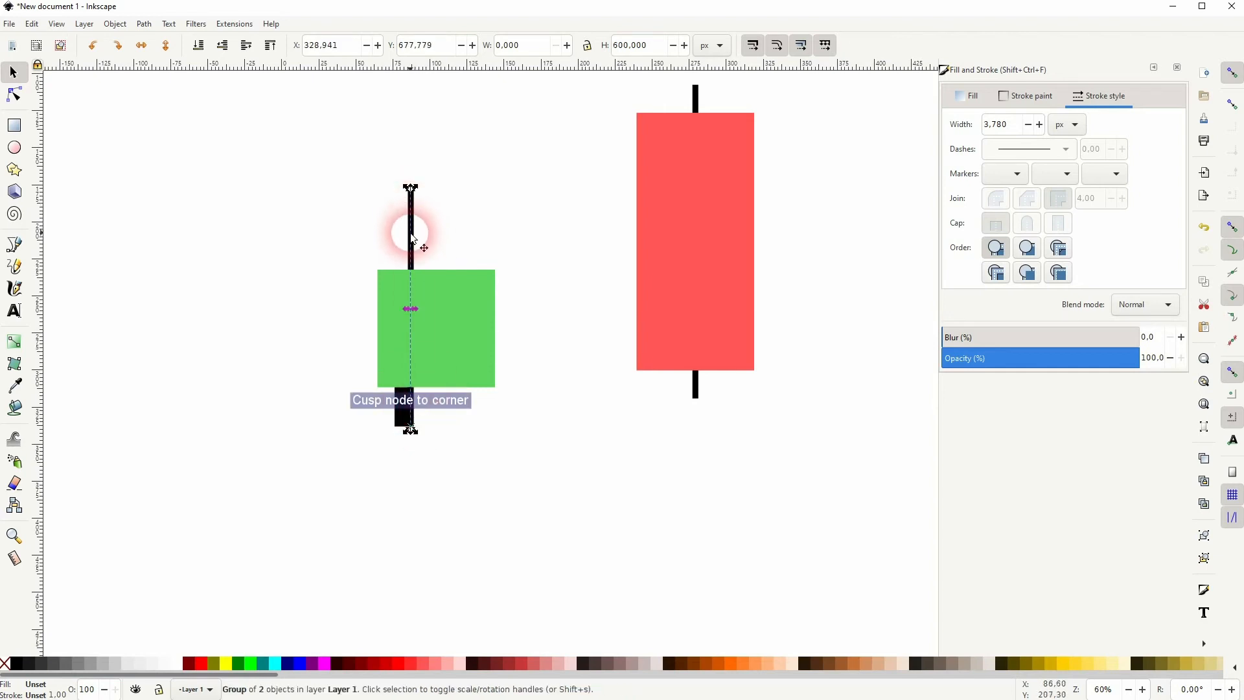
left_click_drag(411, 238, 438, 247)
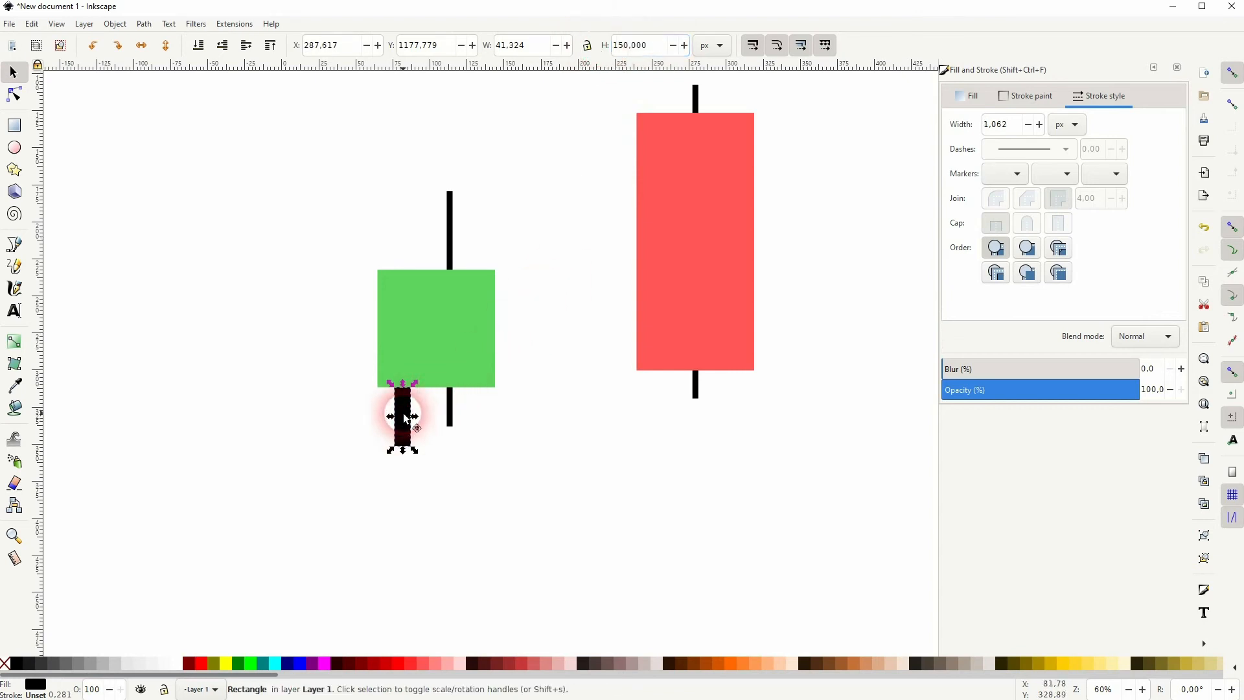
left_click_drag(402, 416, 429, 357)
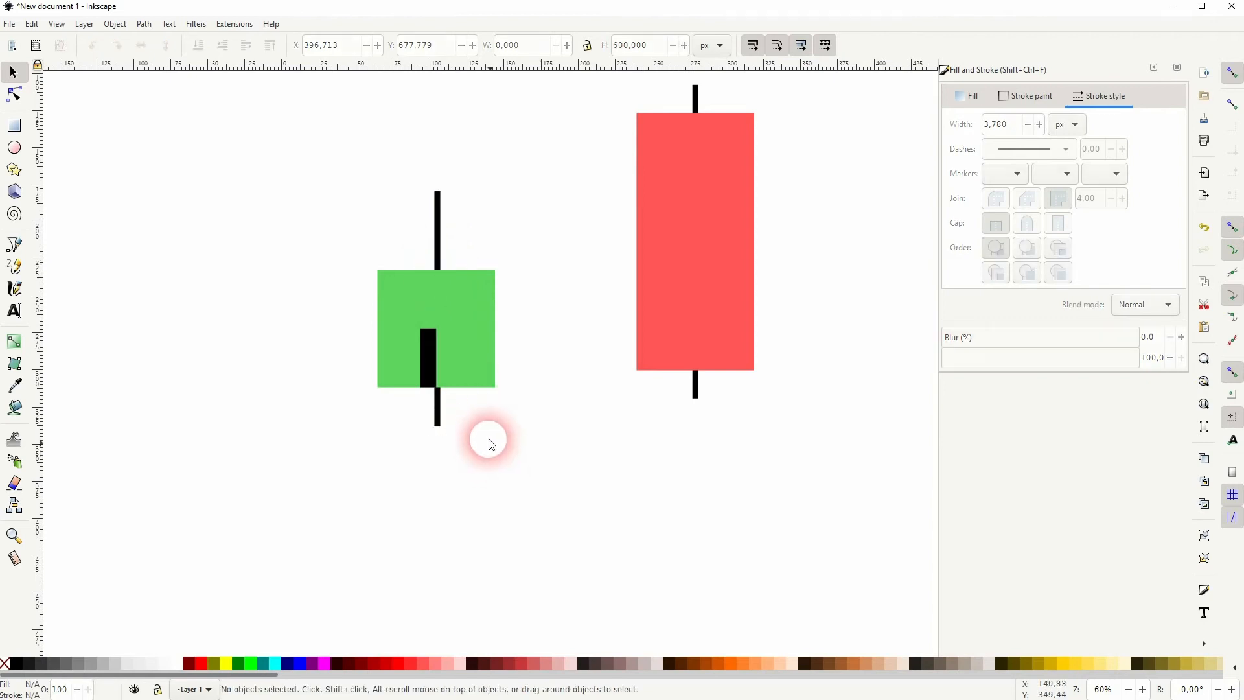
Step: Remove the stray black bar from the green candle and draw a three-node path to its right
left_click(428, 357)
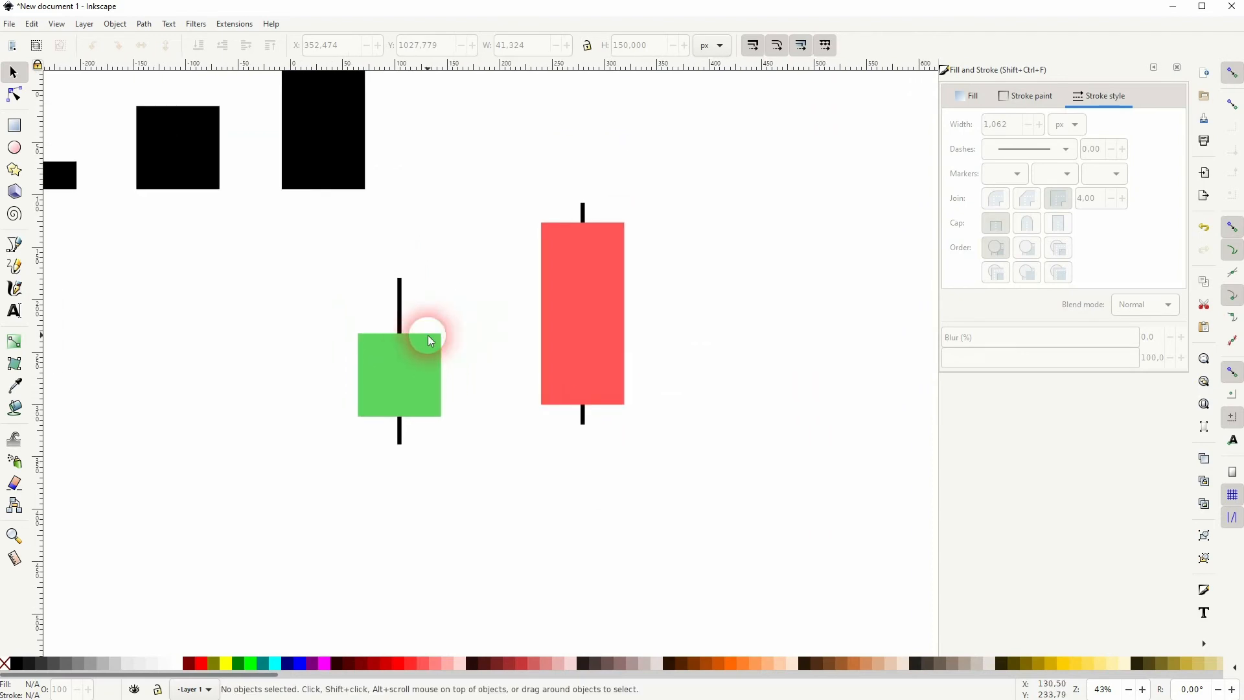
left_click_drag(428, 333, 463, 255)
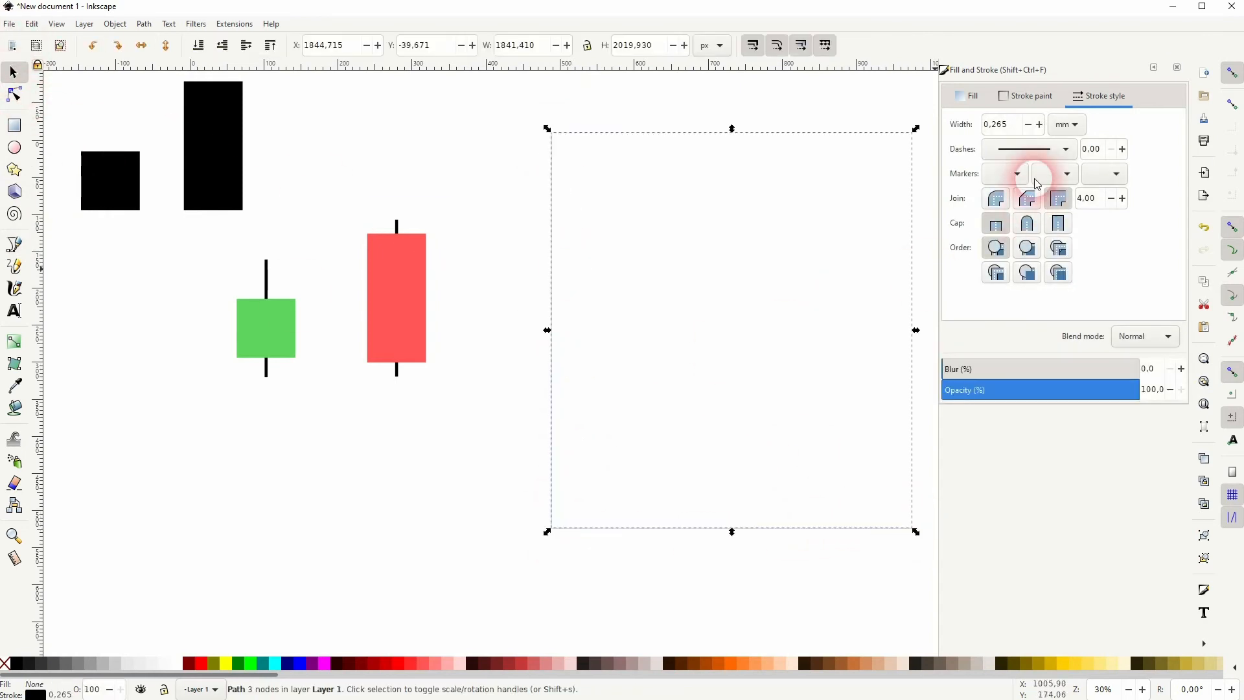
Step: Raise the L-shaped axis path's stroke width to 15 px
left_click(1077, 124)
type("15.000")
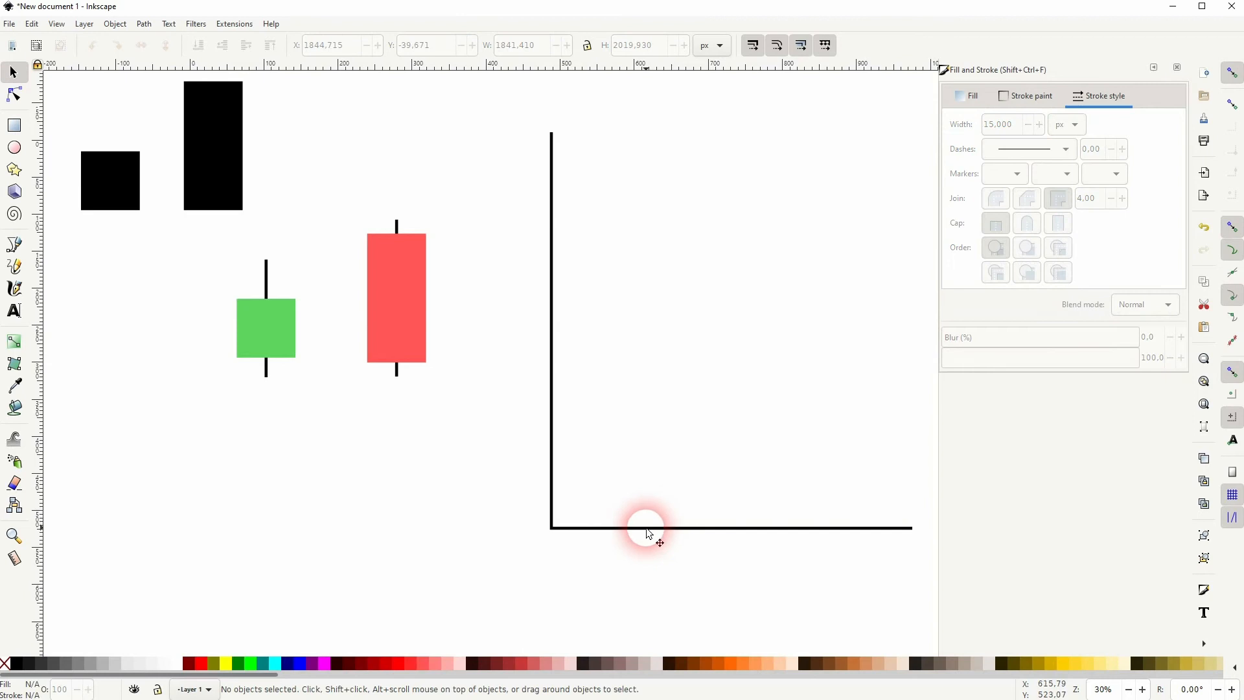
scroll("down", 3)
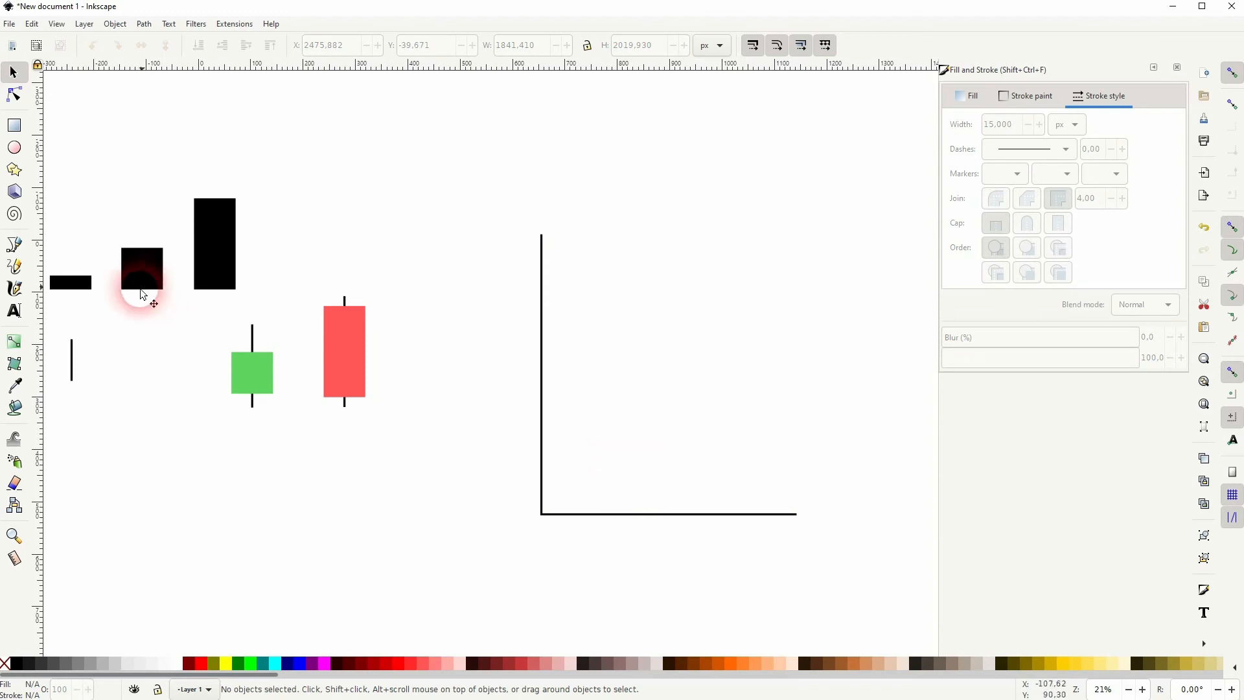
Step: Place a '100' Arial text label above the axes and select the small black bar
left_click(14, 310)
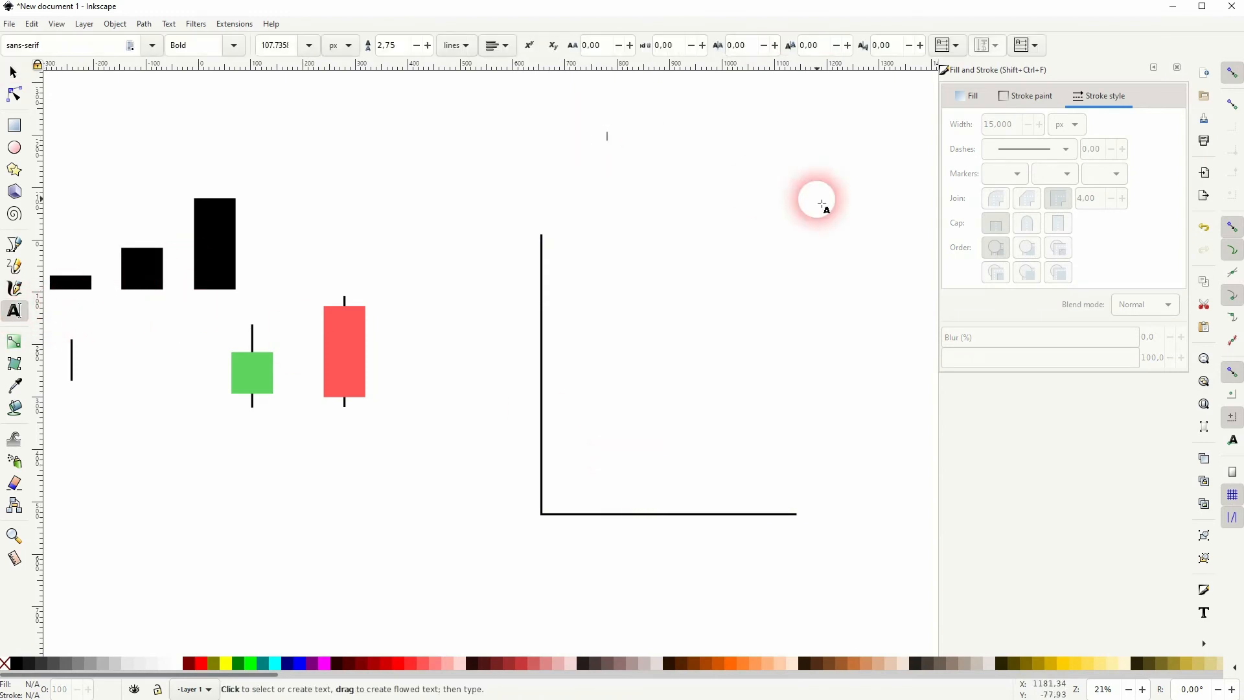
left_click(13, 71)
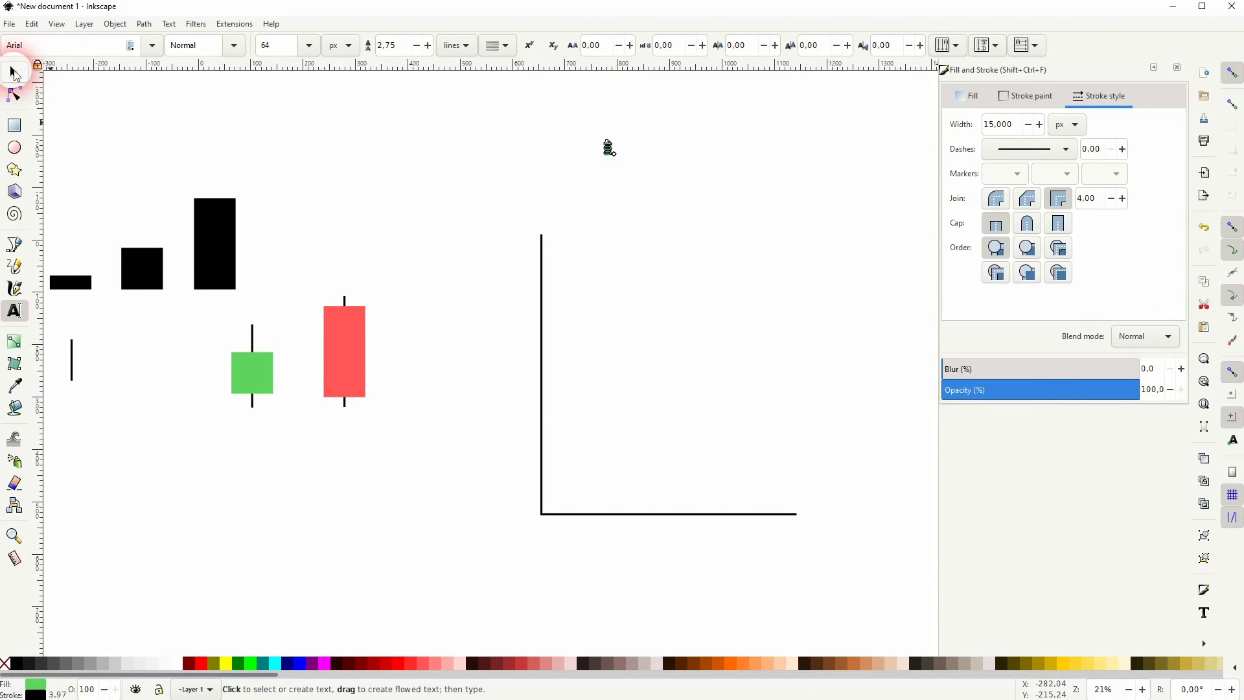
left_click(13, 72)
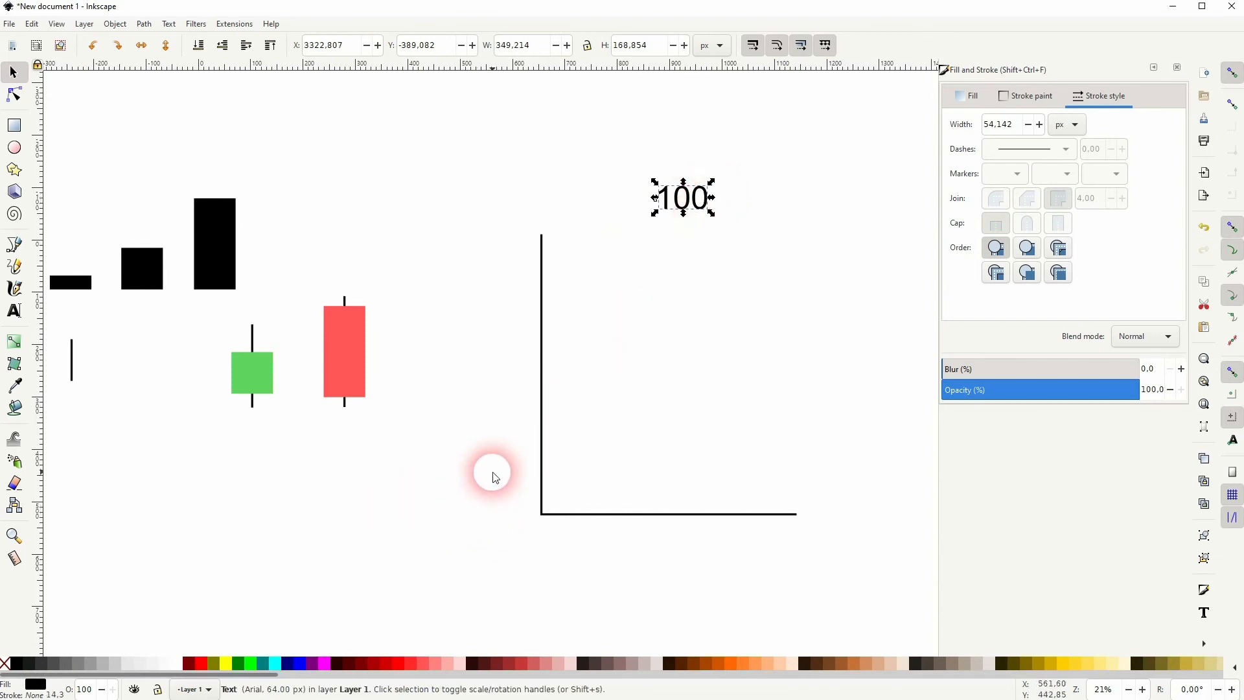
left_click(70, 282)
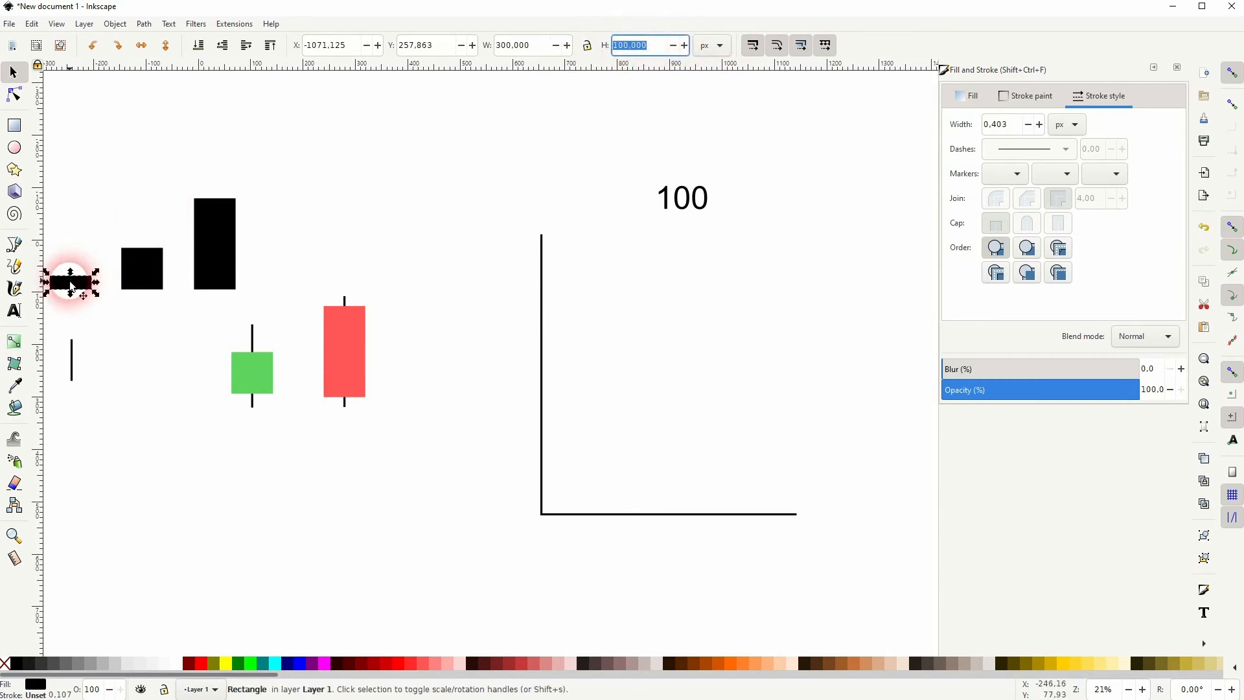
Step: Move the black bar beside the vertical axis, stack it into 21 boxes, and clear their fill
left_click_drag(70, 282, 520, 508)
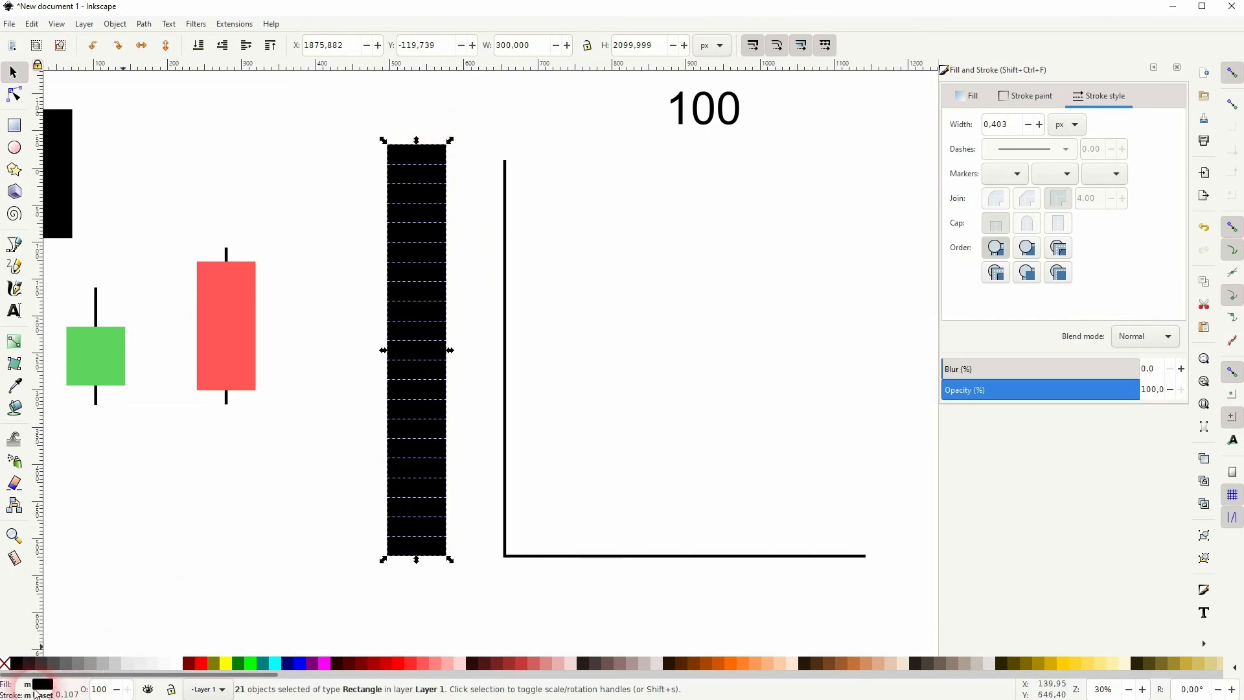
left_click(378, 664)
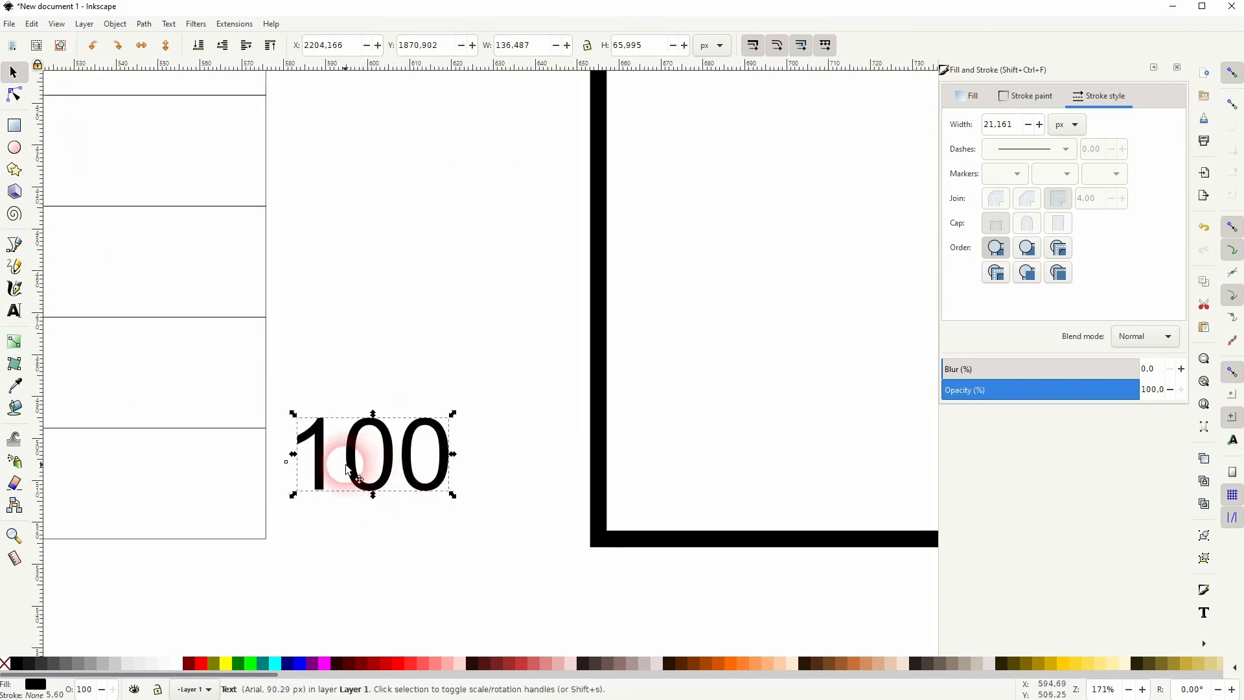
Step: Snap the enlarged '100' label just left of the vertical axis, level with the bottom box
left_click_drag(373, 456, 265, 433)
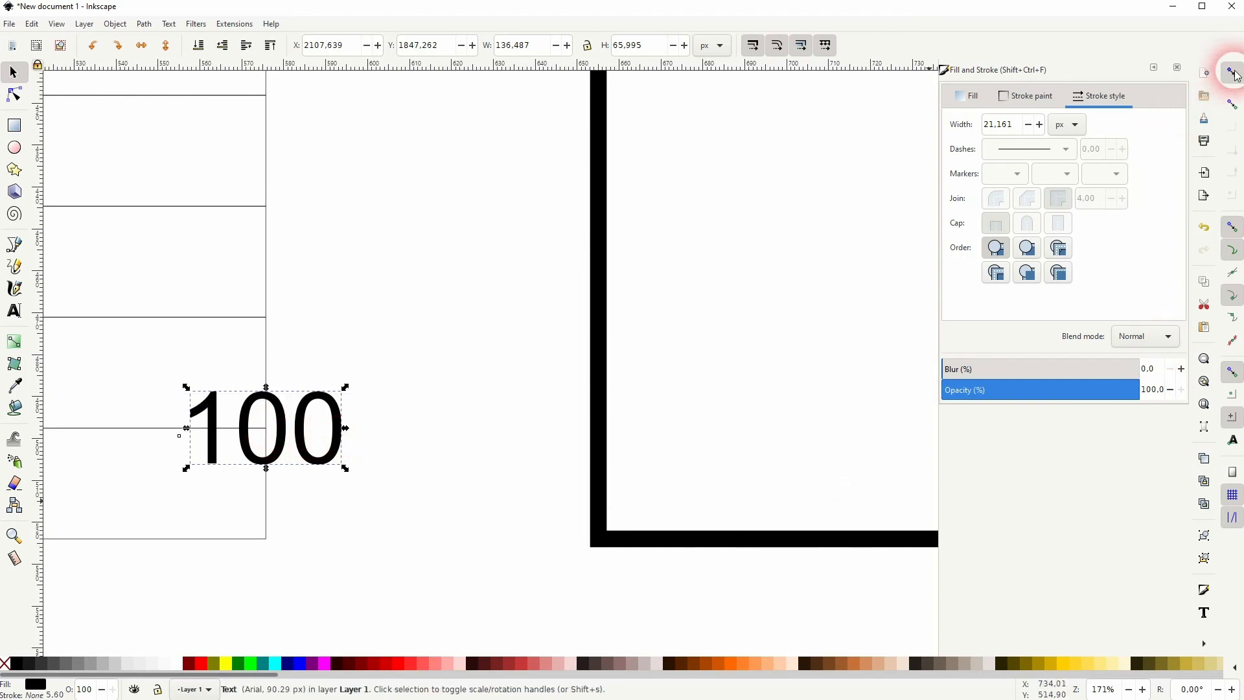
left_click_drag(266, 428, 480, 463)
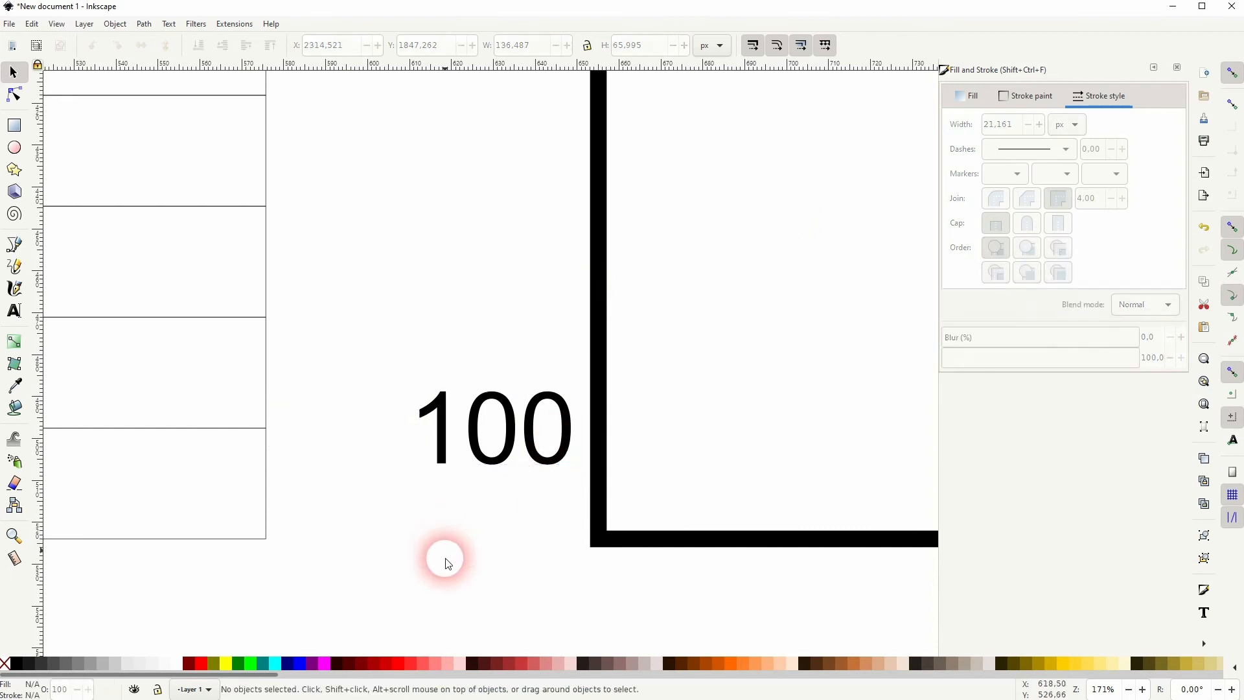
Step: Draw a vertical alignment line and stack '200' and '300' label copies above '100'
left_click(14, 244)
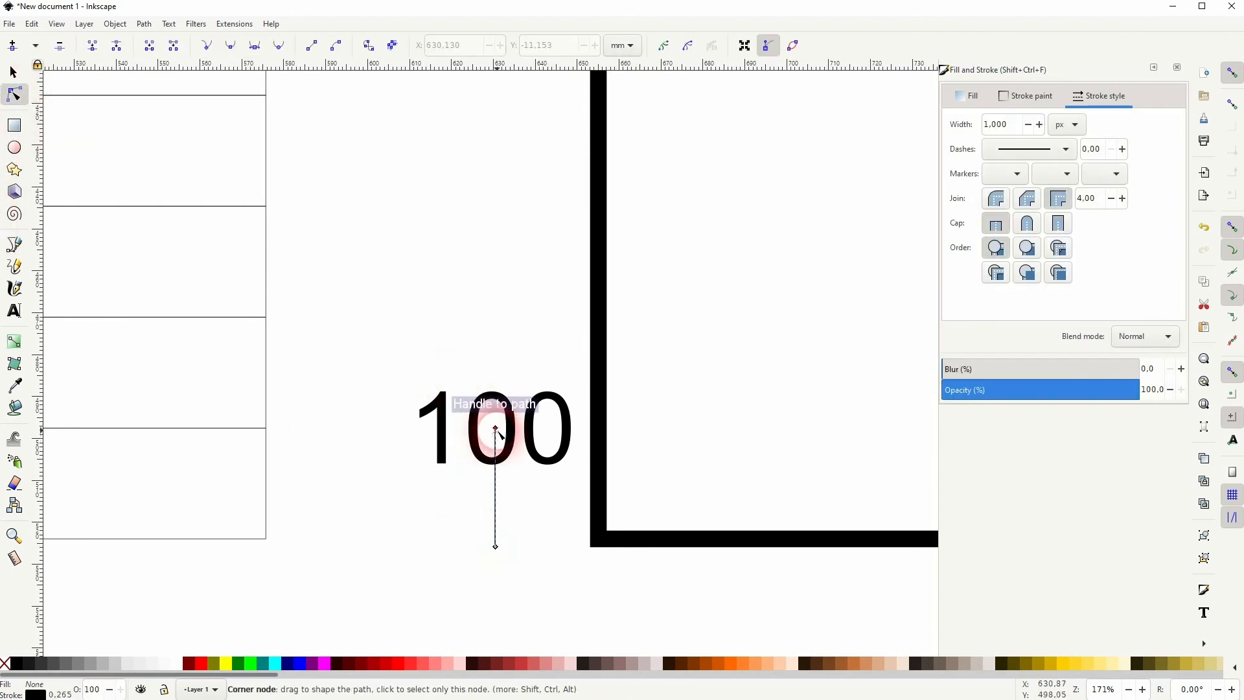
left_click_drag(495, 431, 495, 79)
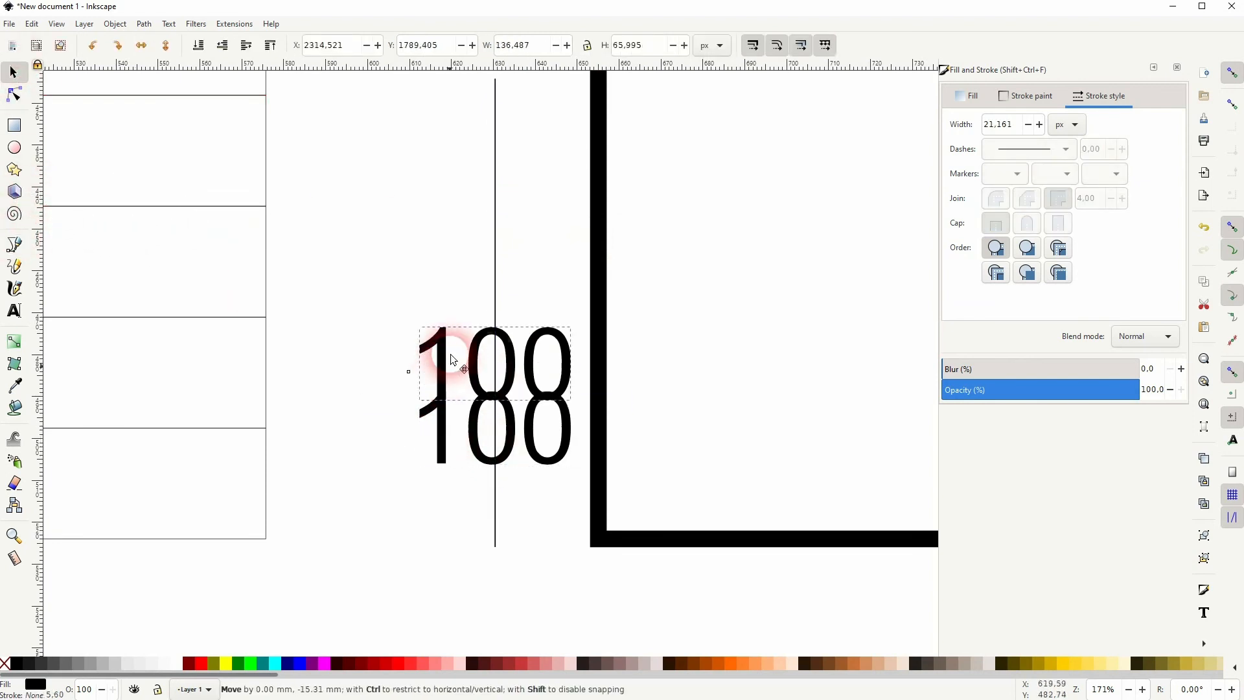
left_click_drag(464, 369, 222, 317)
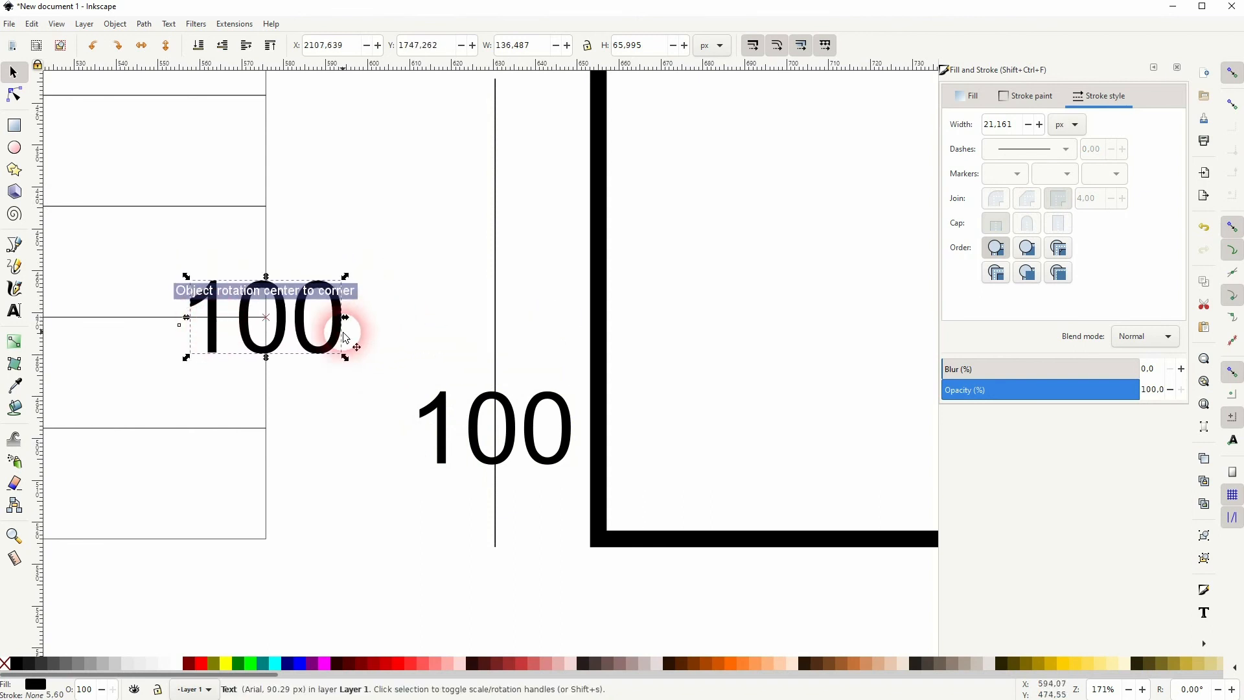
left_click(14, 311)
type("200")
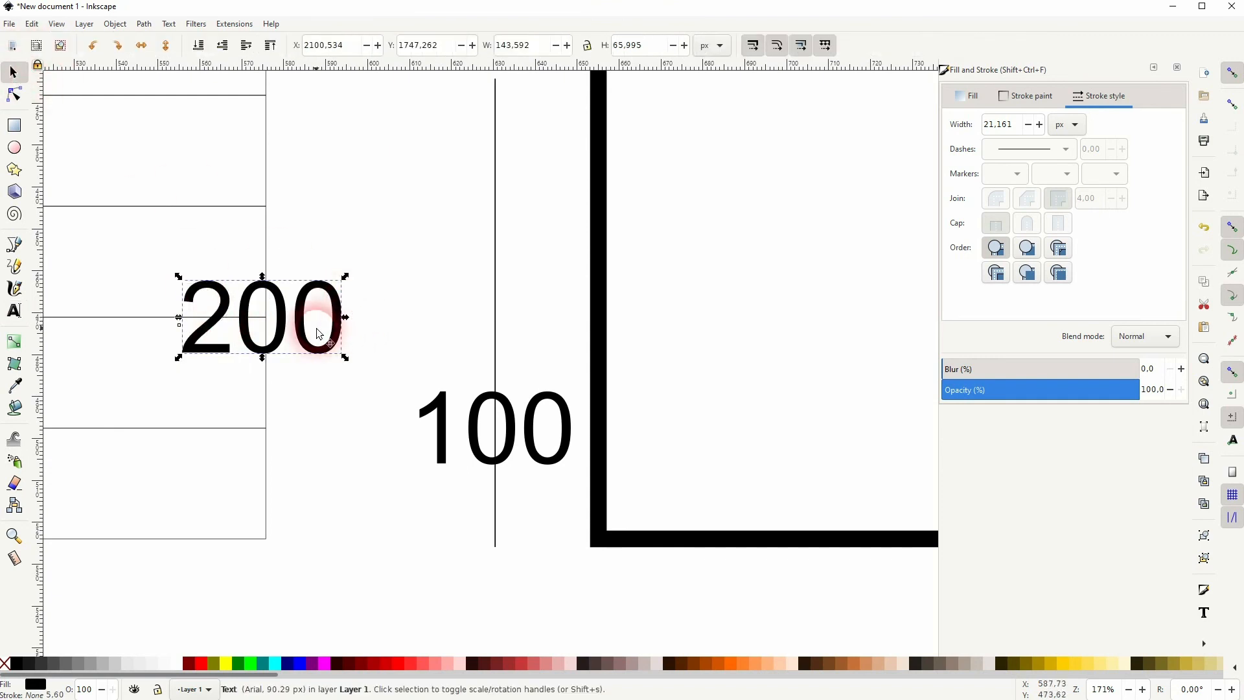
left_click_drag(317, 318, 556, 346)
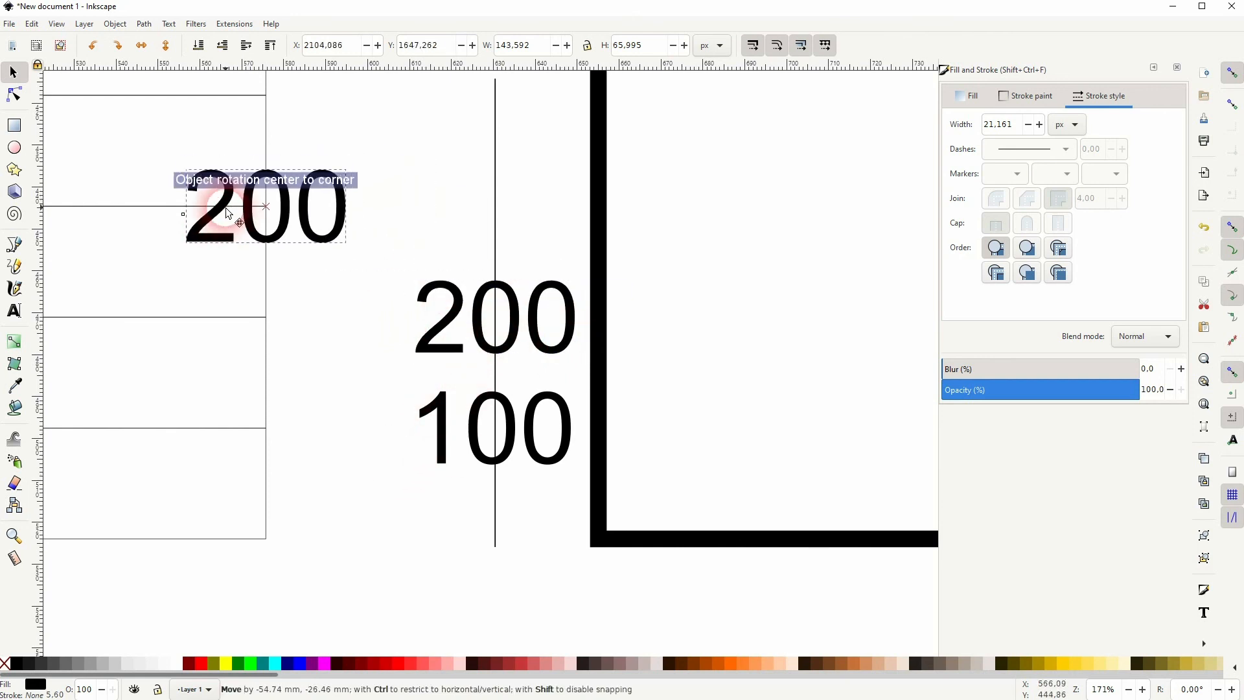
left_click(13, 310)
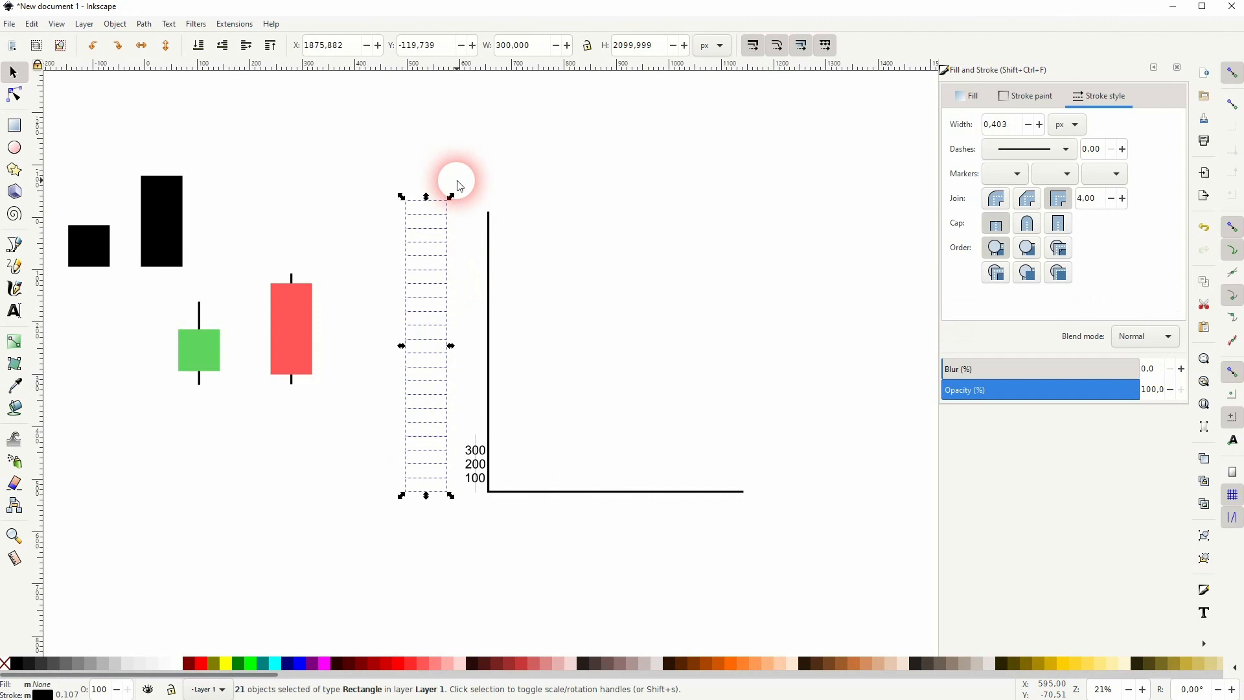
Step: Copy the spacer column, rotate it 90°, and snap it beneath the horizontal axis
left_click_drag(457, 185, 594, 429)
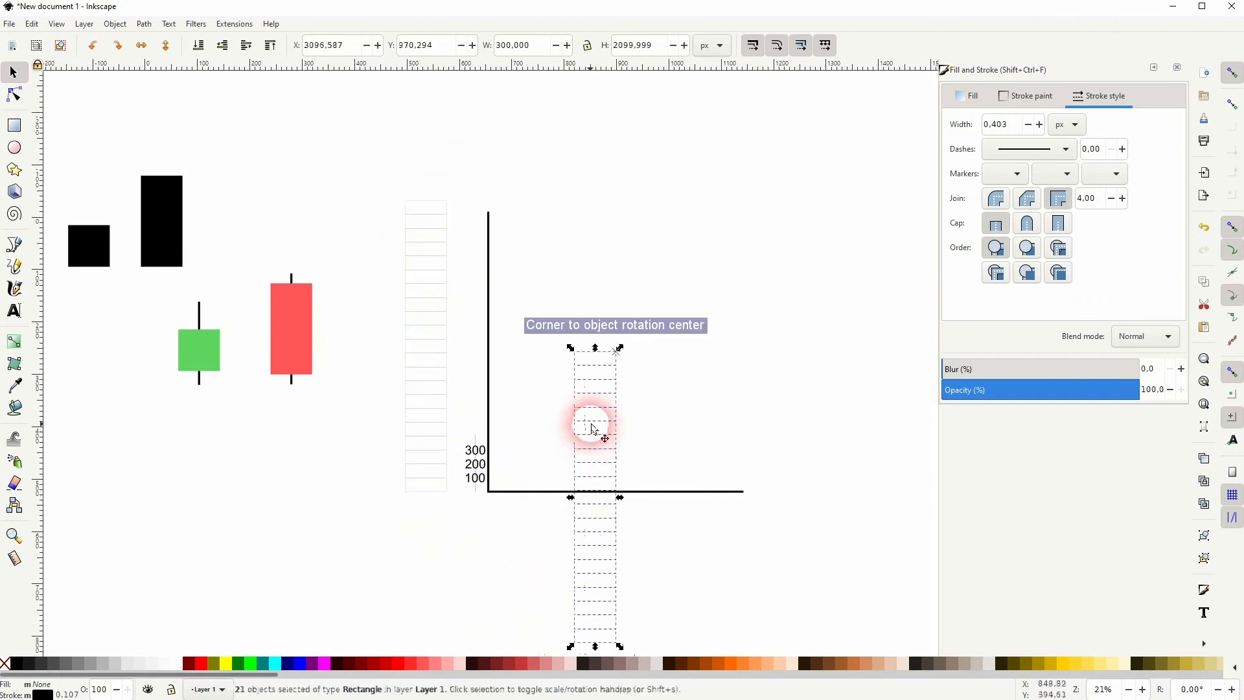
left_click_drag(595, 427, 461, 506)
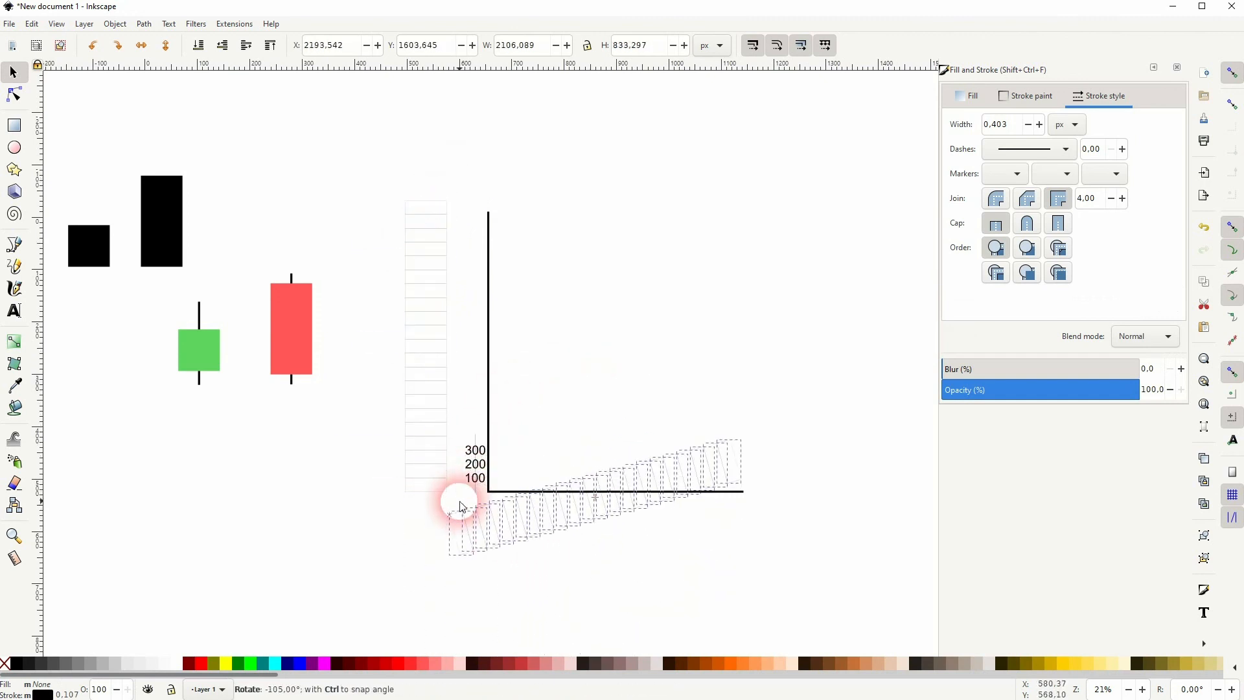
left_click_drag(460, 506, 595, 603)
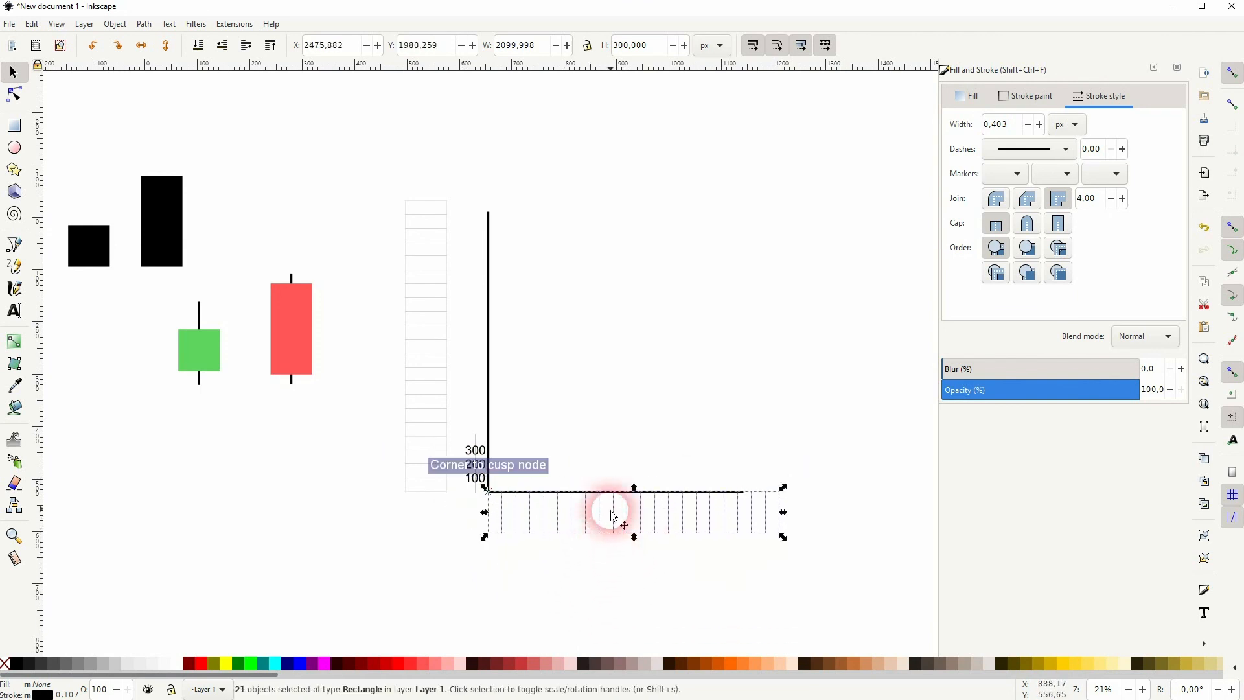
scroll("down", 3)
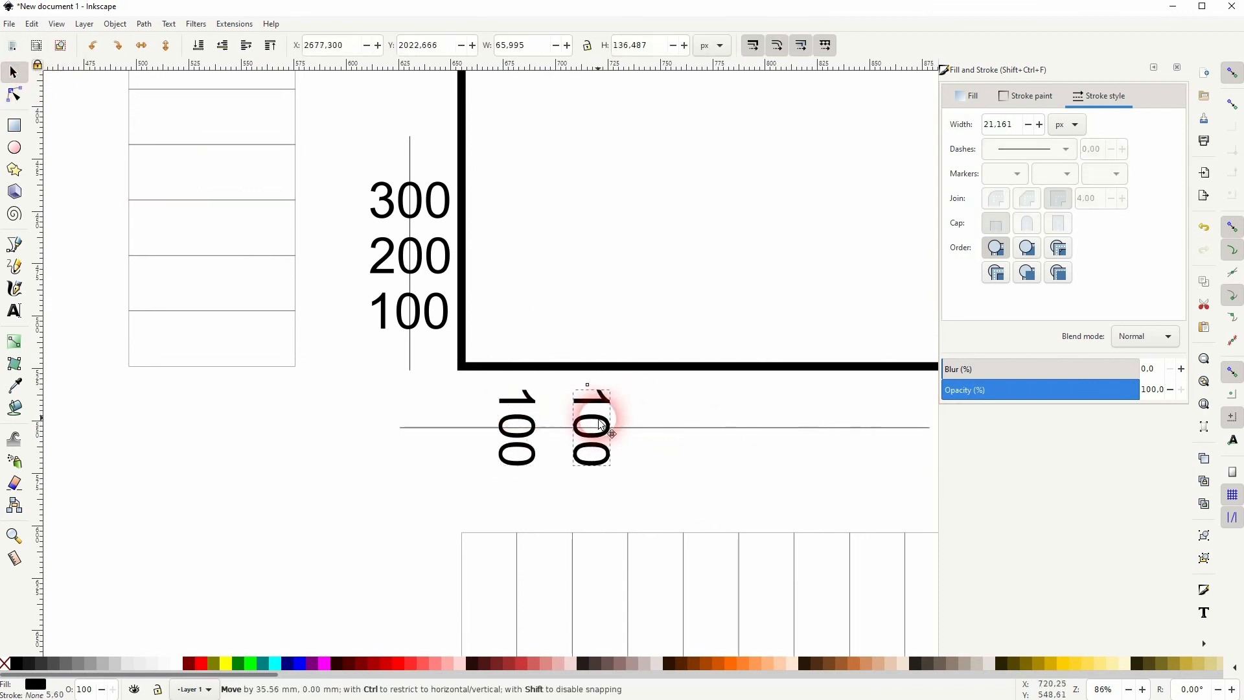
Step: Place a rotated '200' label copy below the x-axis beside the sideways '100'
left_click_drag(591, 428, 572, 532)
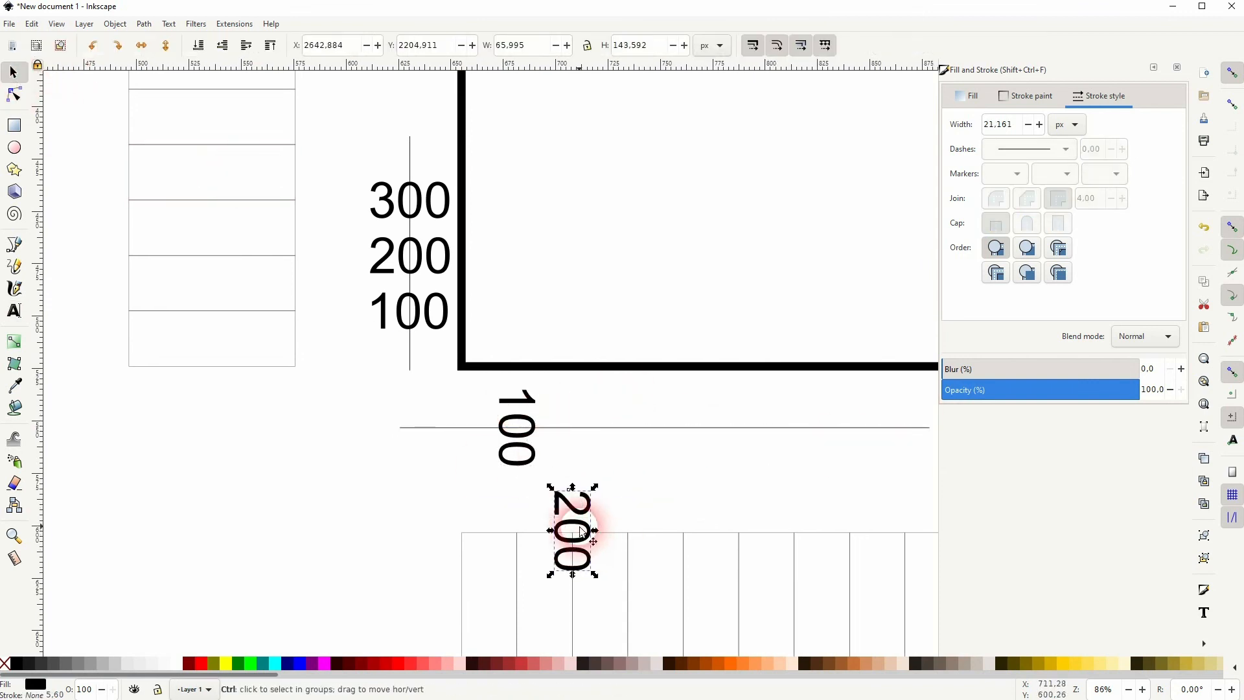